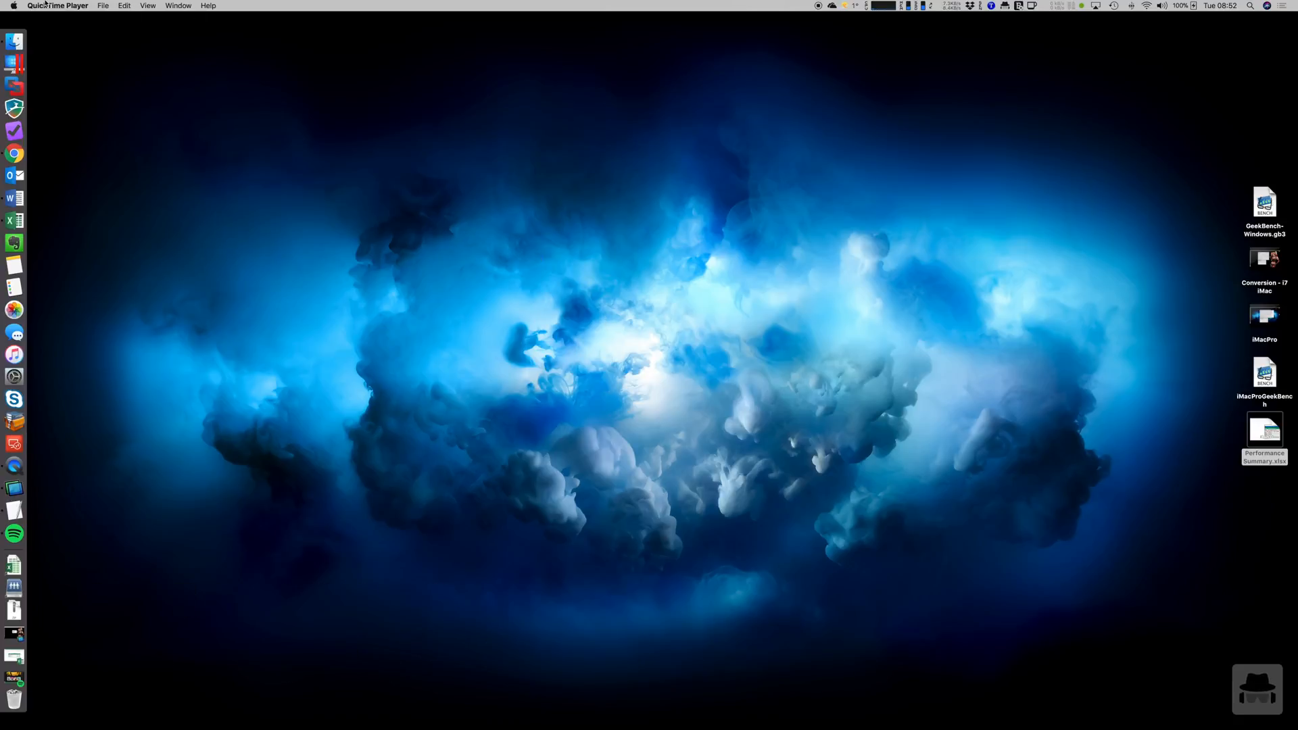
View the About This Mac overview: iMac Pro (2017), 3.2 GHz Xeon W, 32 GB, Vega 56
left_click(8, 6)
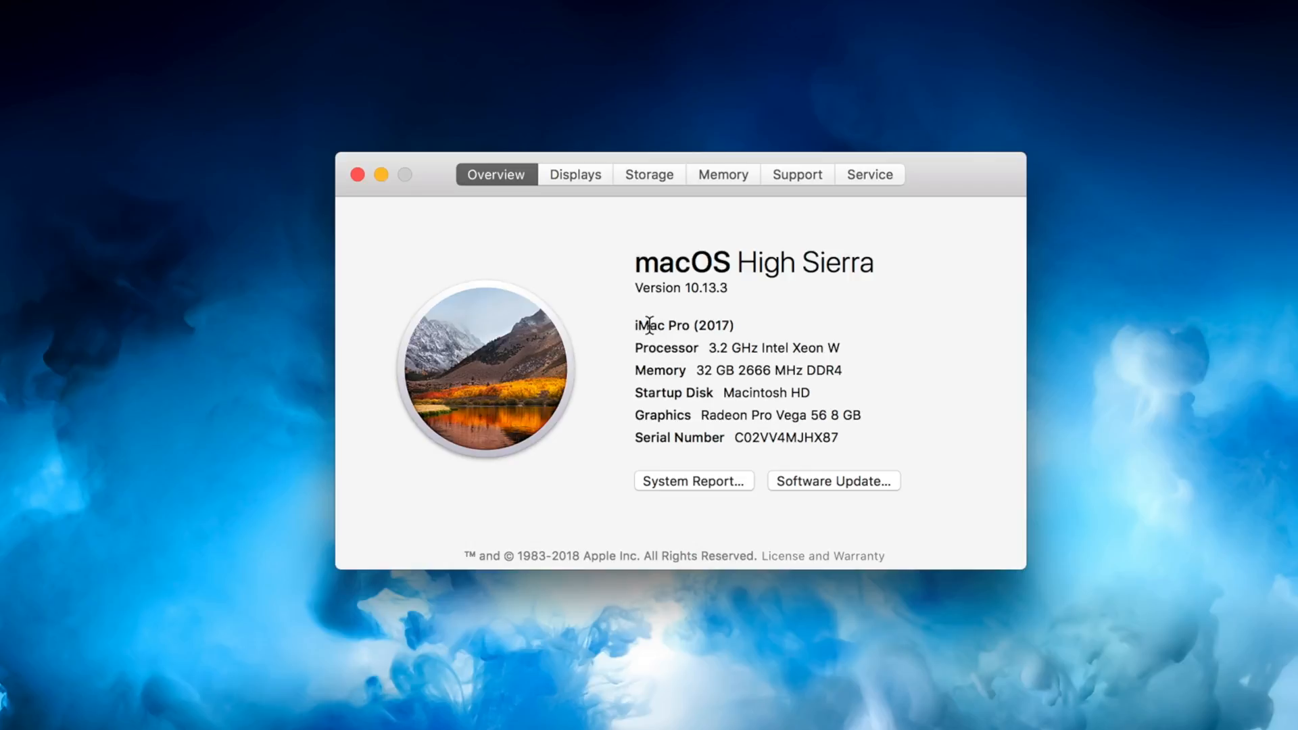
mouse_move(652, 331)
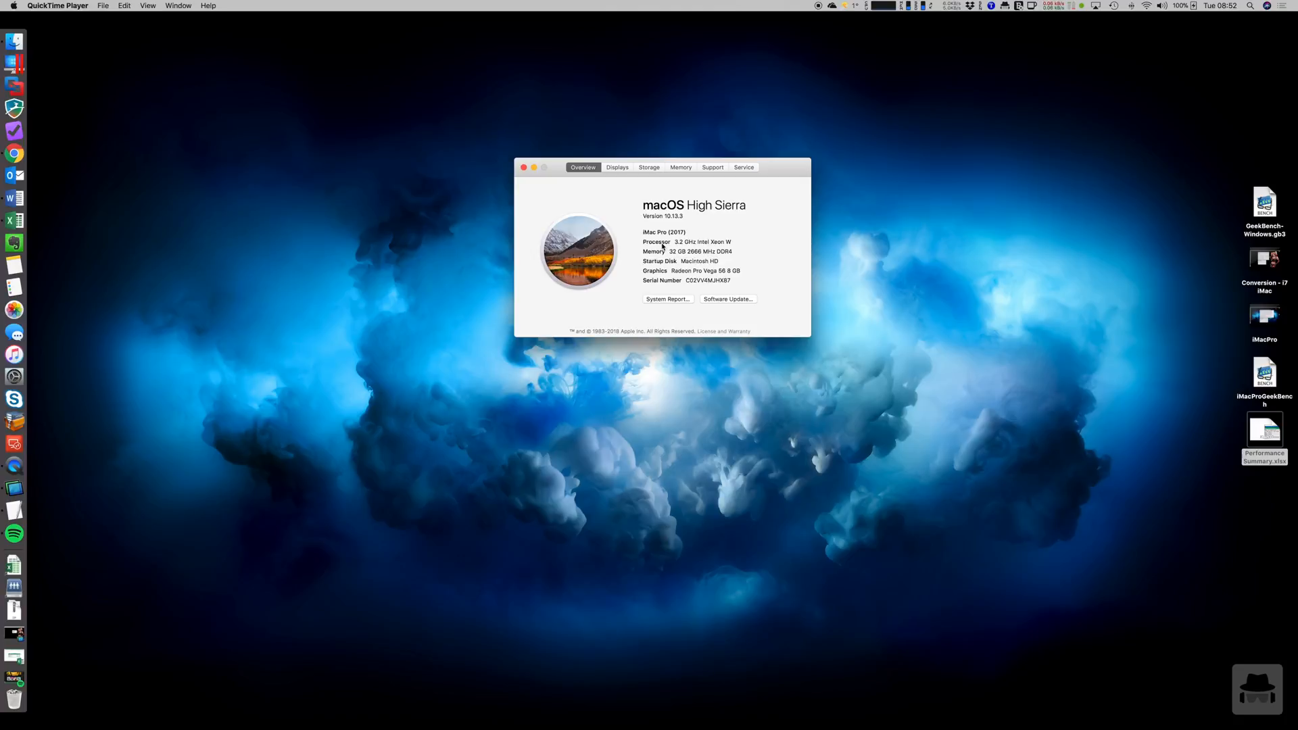
left_click(14, 487)
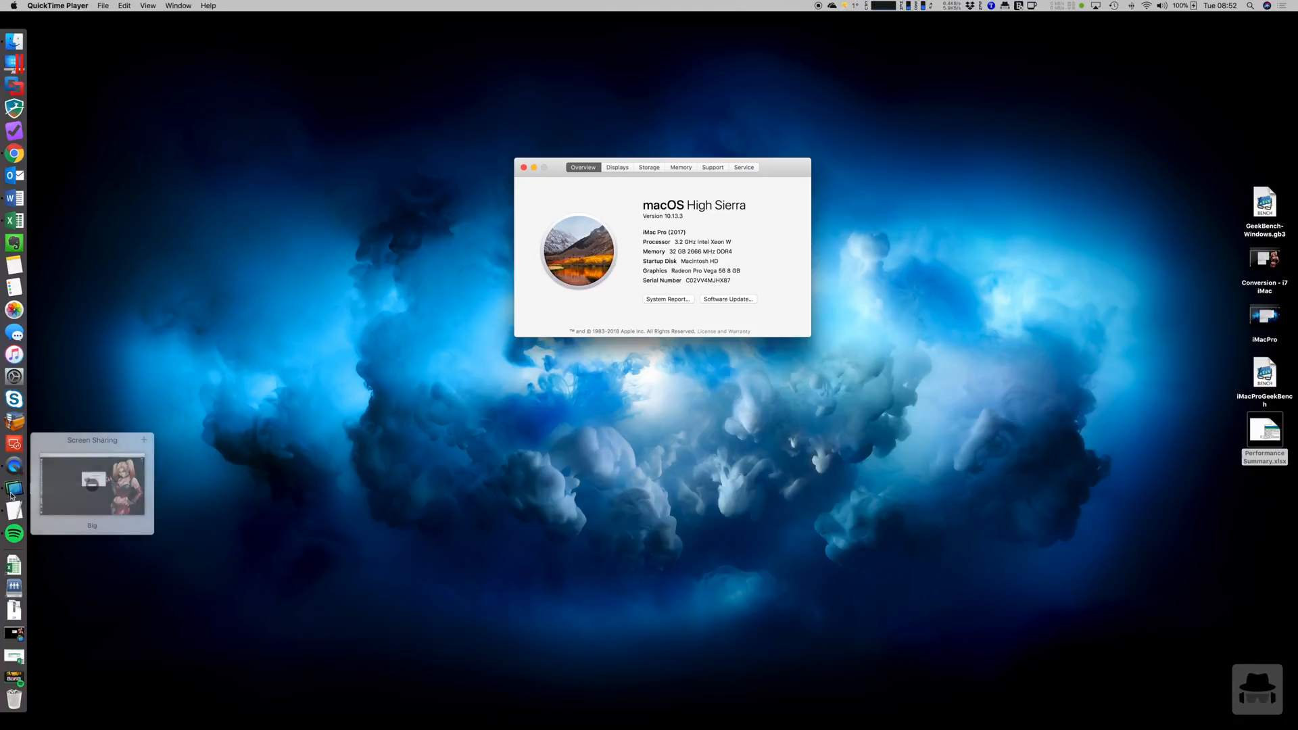
left_click(92, 483)
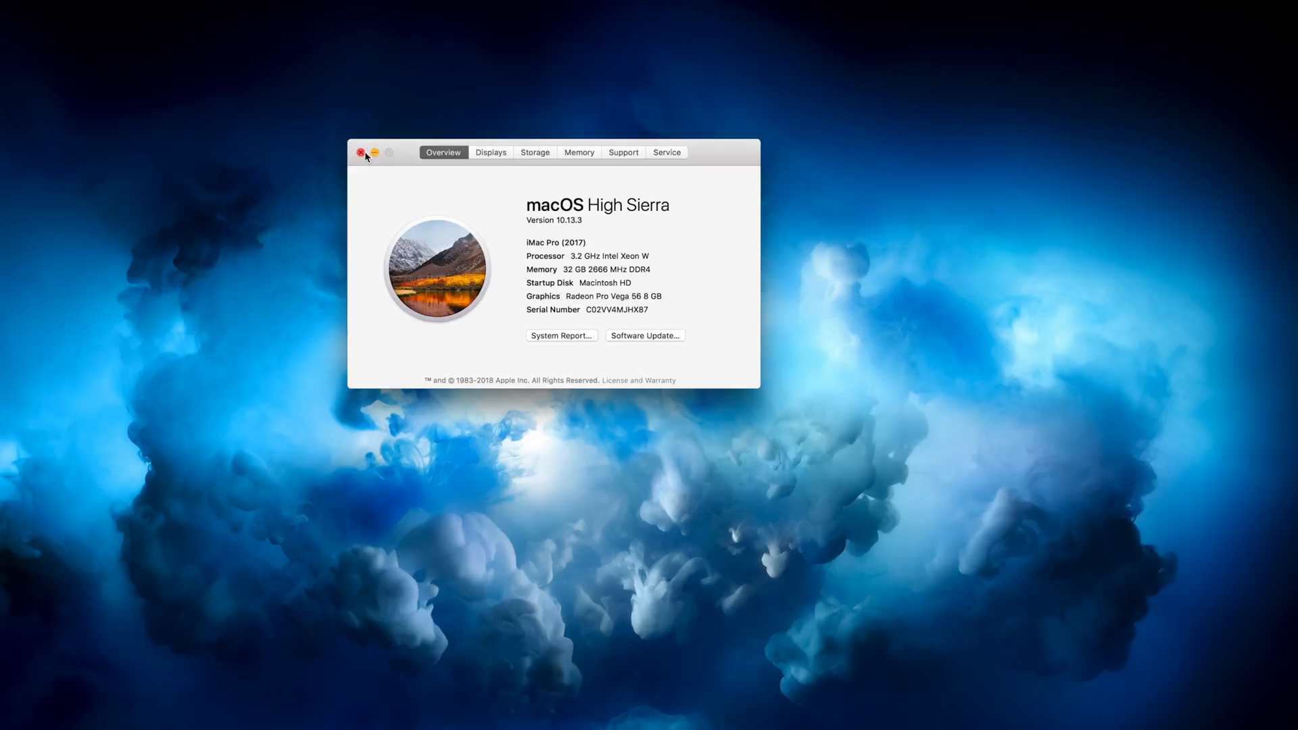
Close About This Mac and review the Geek Bench Scores table in Performance Summary.xlsx
left_click(361, 152)
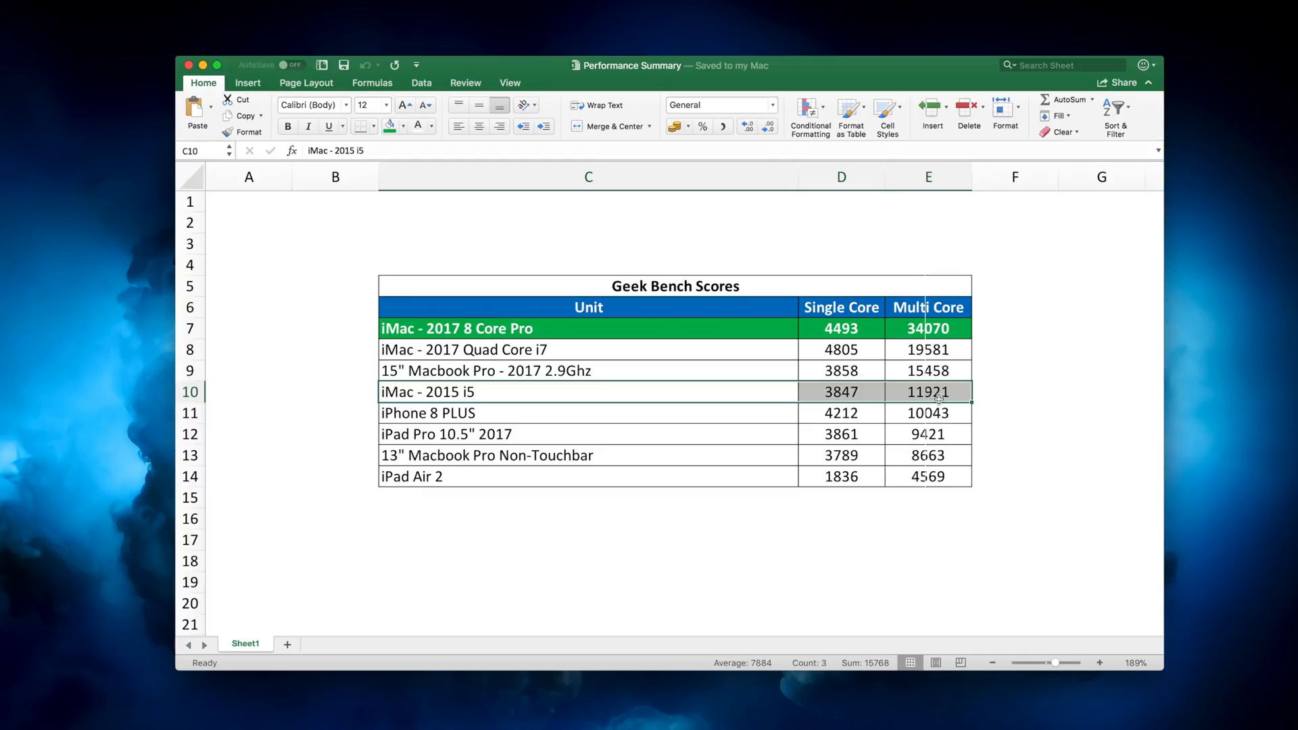
left_click(927, 413)
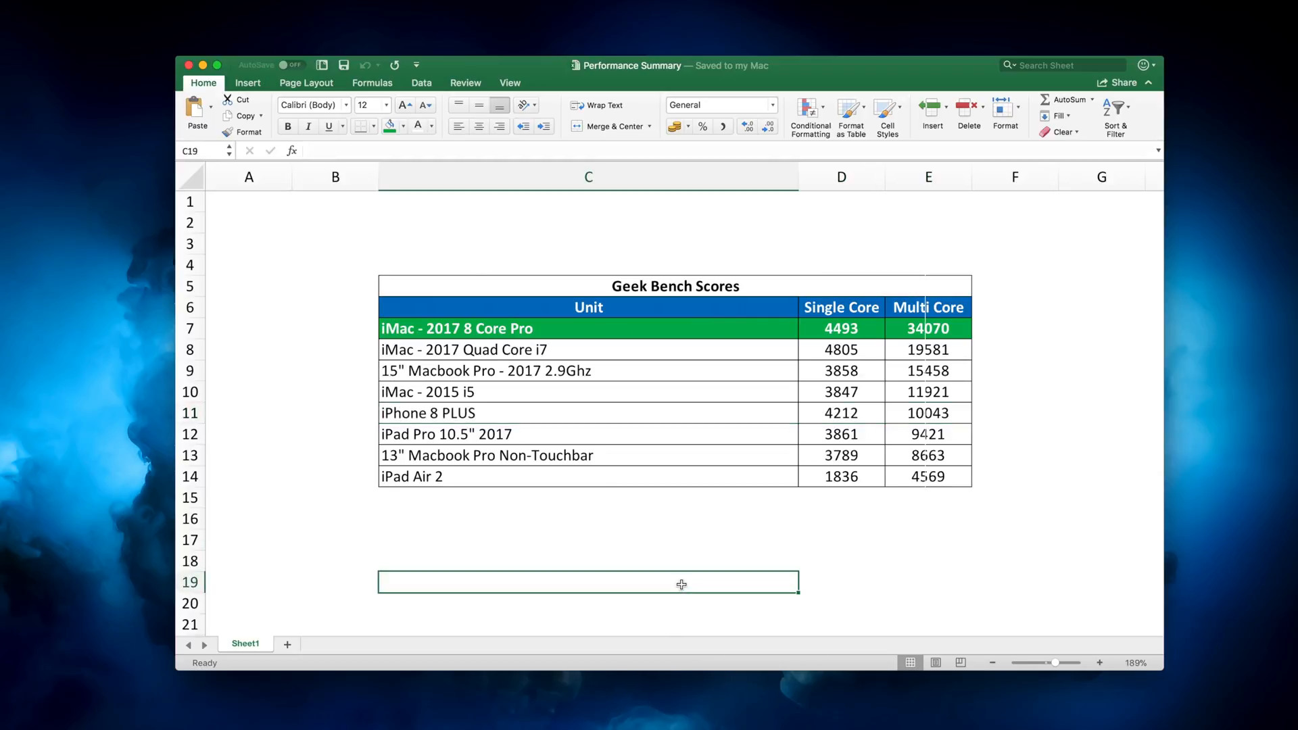
Quit Excel and review CrayWIN's configuration (16 processors, 16384 MB memory), then close it
left_click(588, 454)
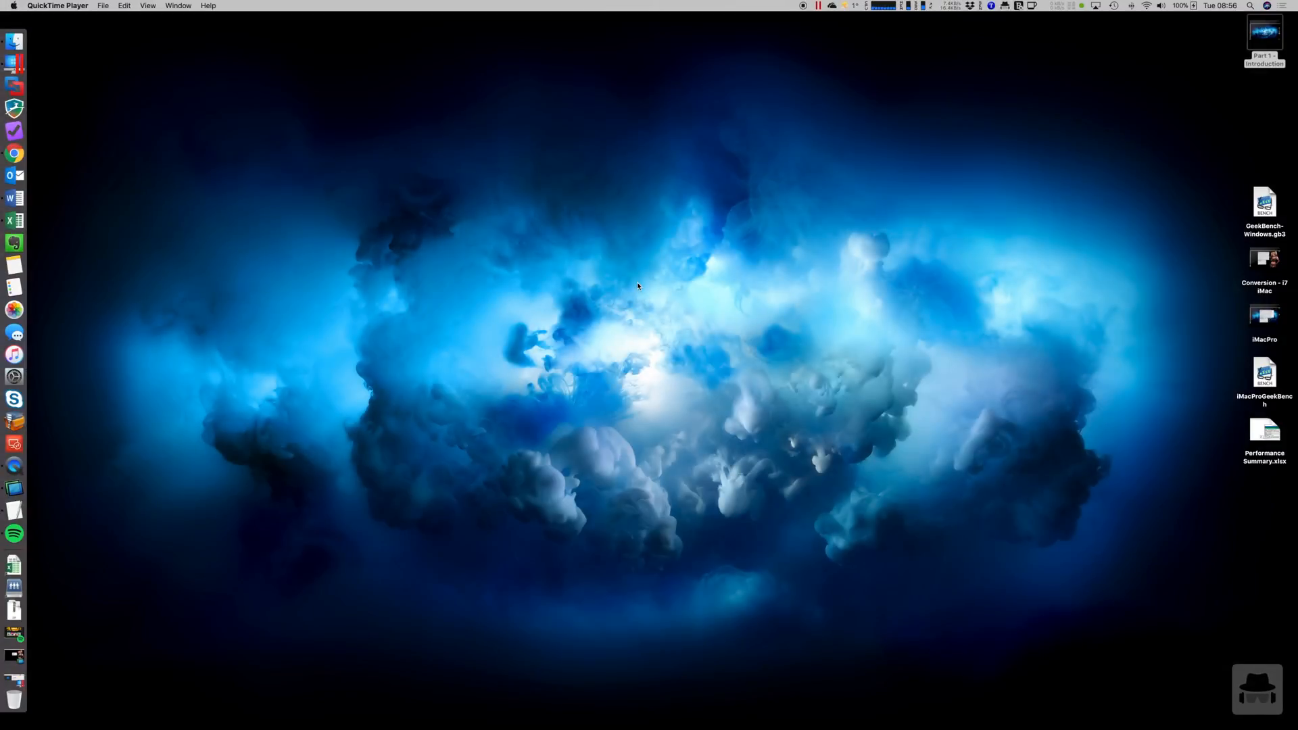
mouse_move(629, 275)
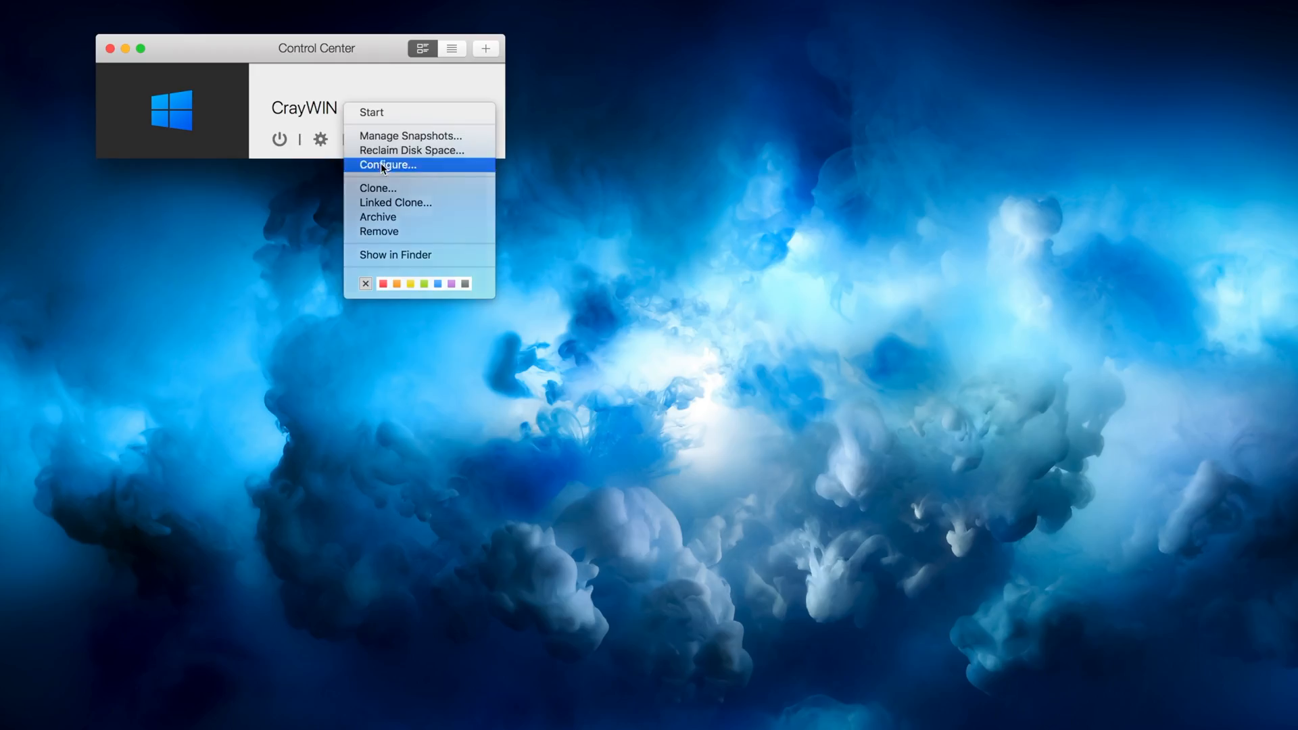
left_click(387, 165)
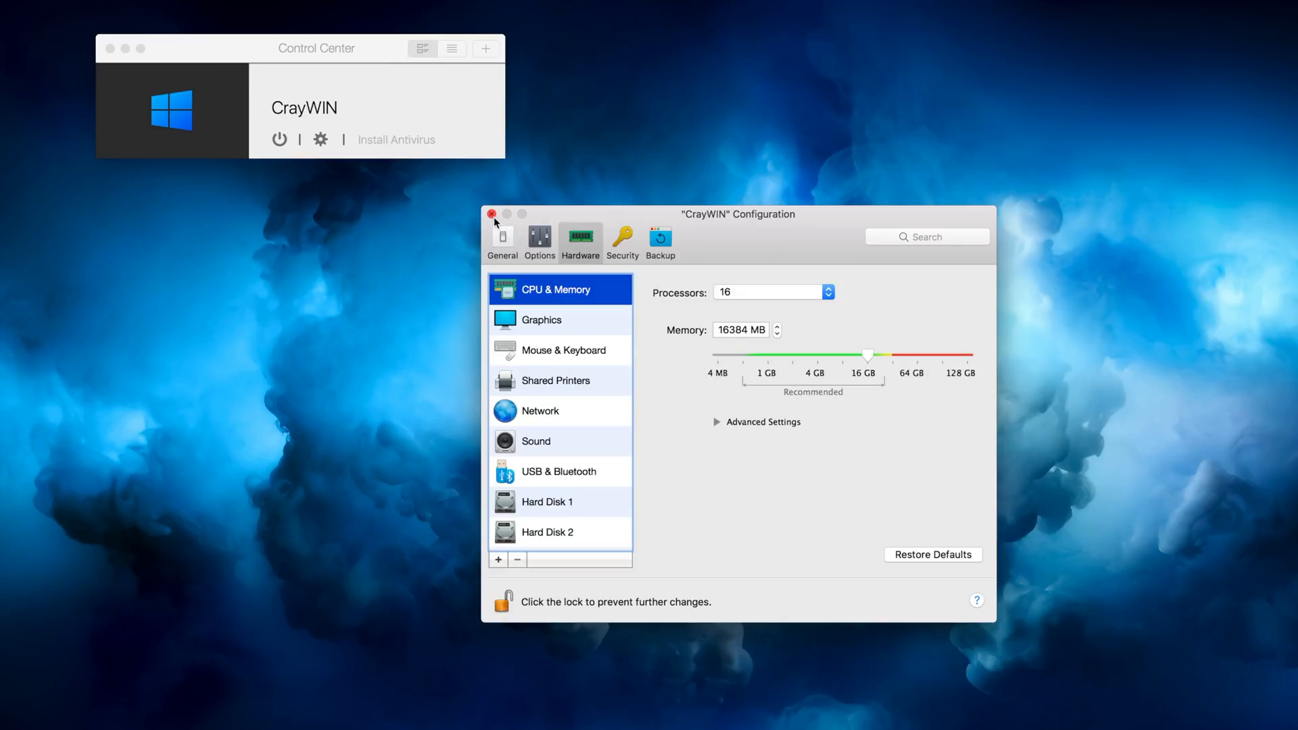
left_click(493, 214)
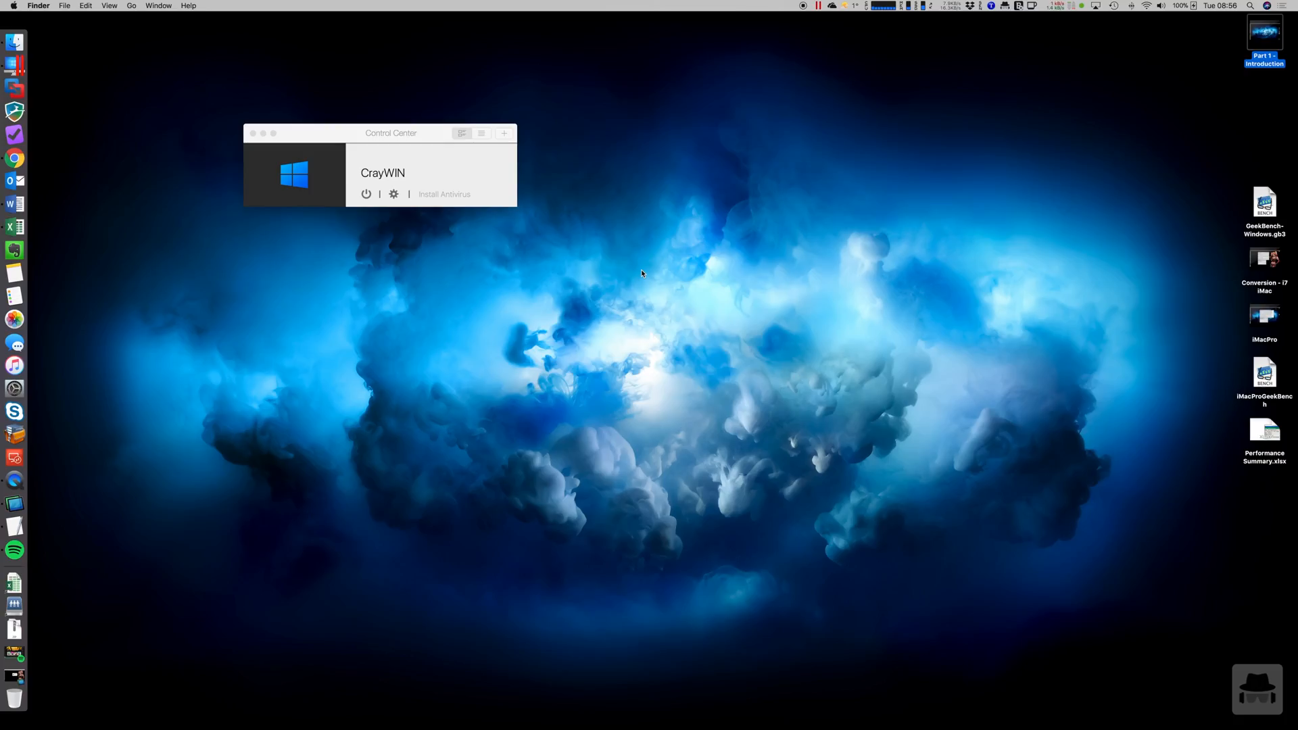
mouse_move(1168, 257)
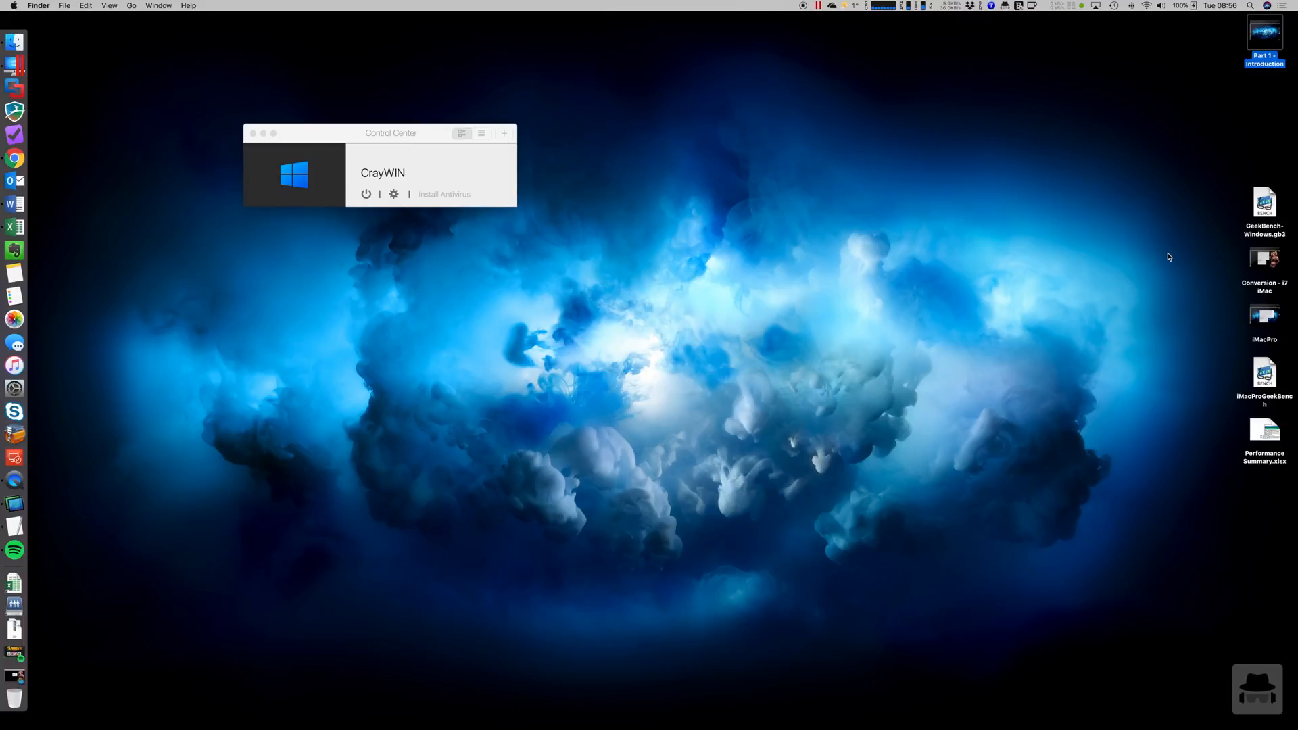
double_click(1264, 202)
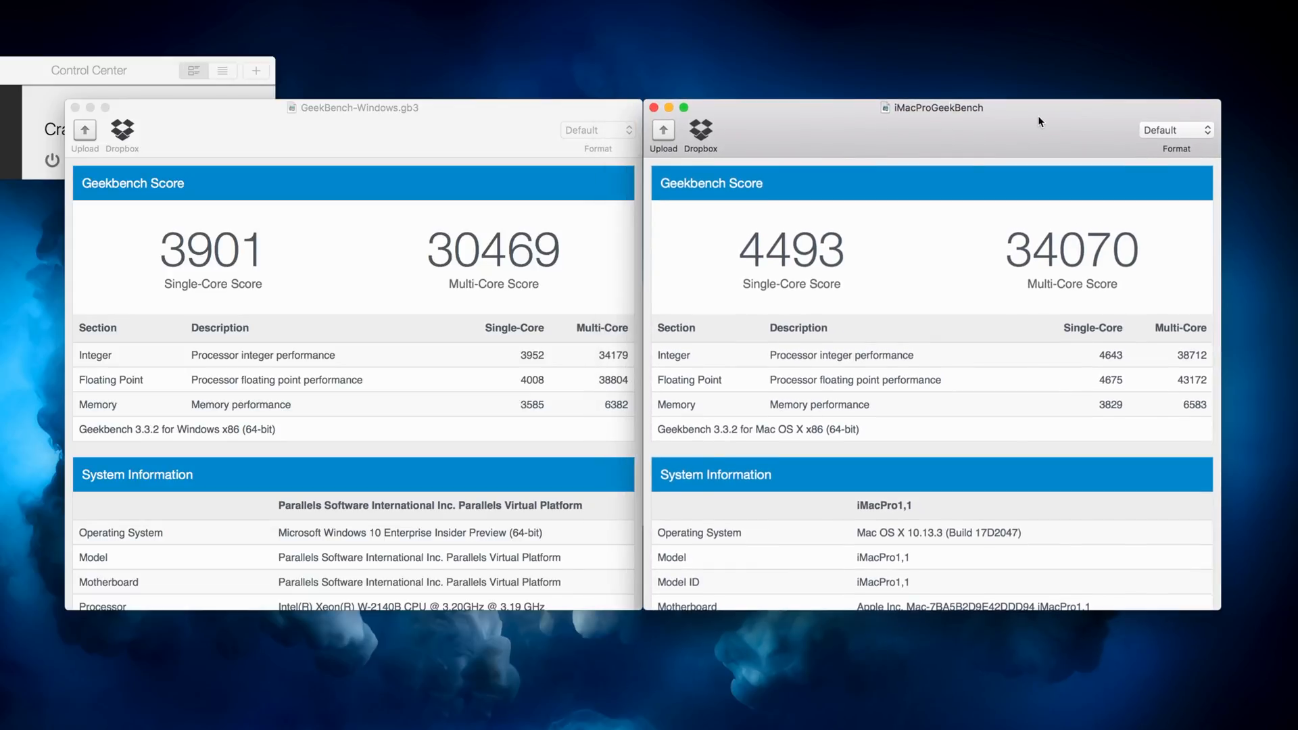
mouse_move(531, 288)
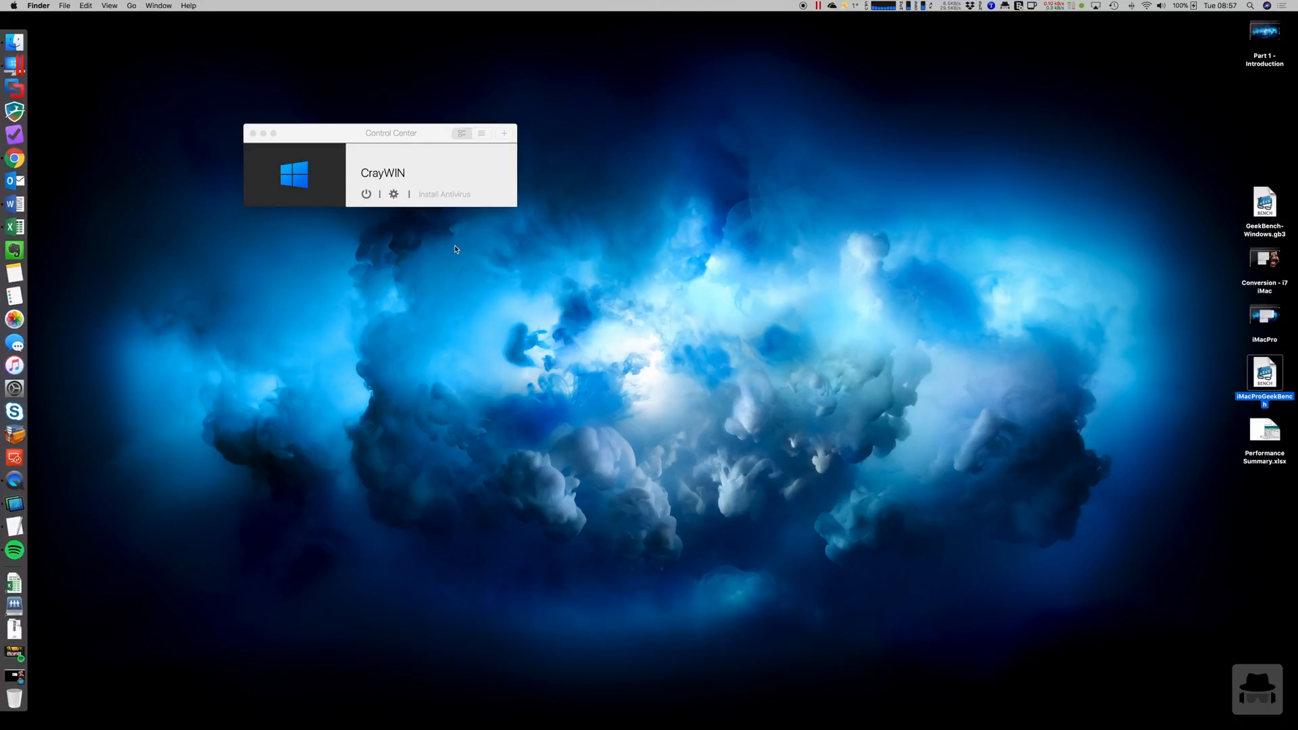
mouse_move(294, 174)
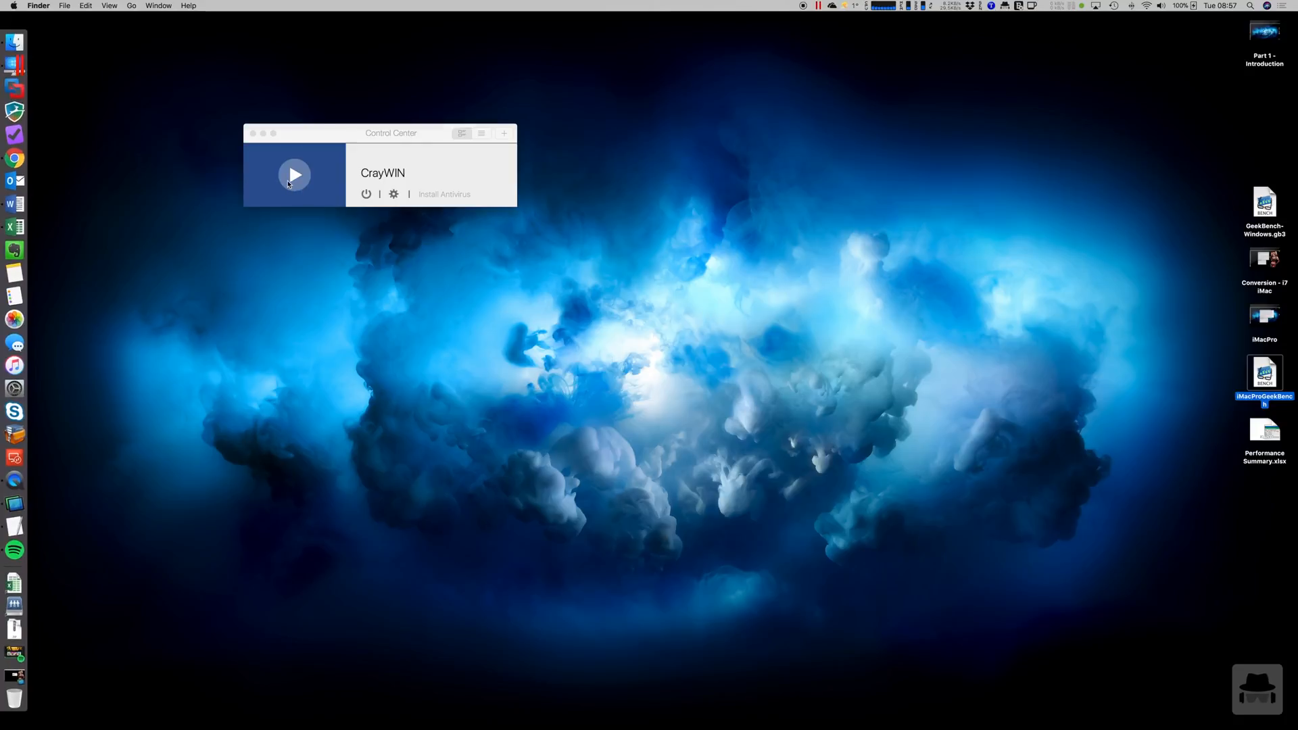
Boot the CrayWIN Windows 10 virtual machine from Control Center
left_click(294, 174)
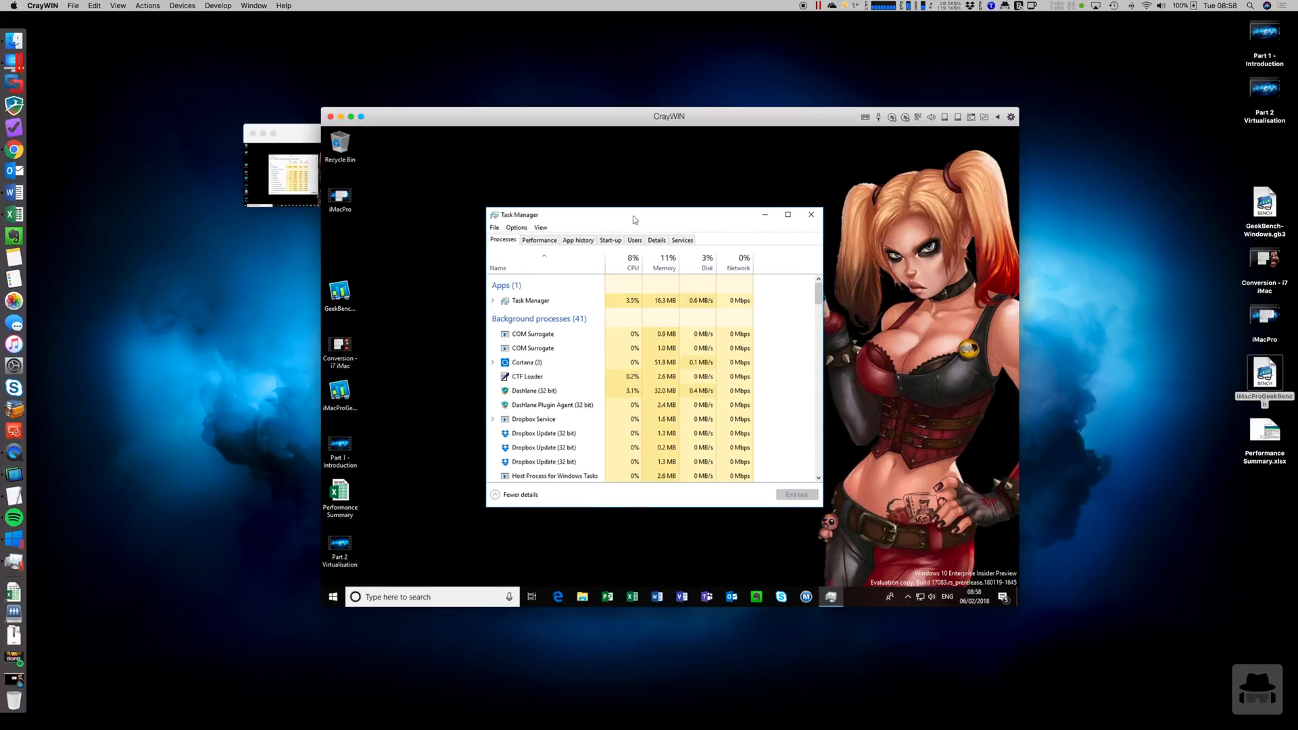
Check the VM's Xeon W-2140B CPU and 16 GB memory in Task Manager, then close it
left_click(539, 240)
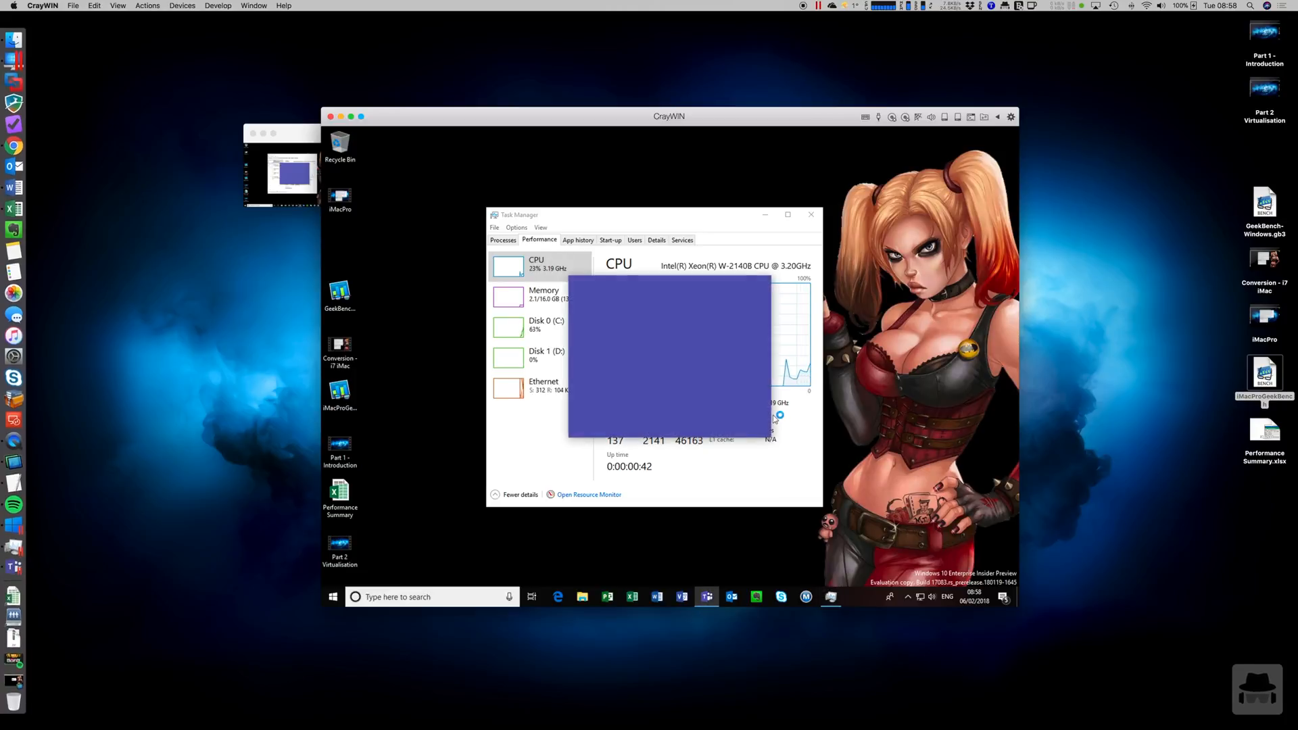
left_click(543, 295)
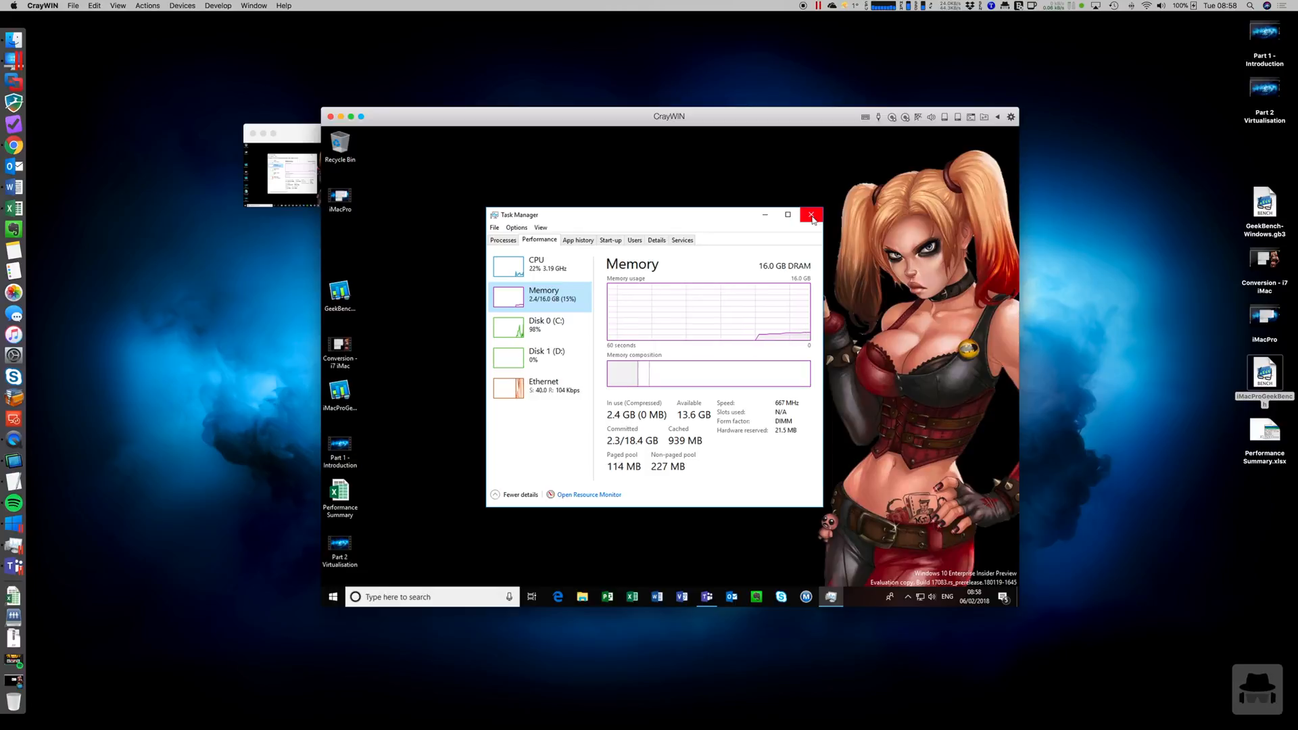
left_click(812, 215)
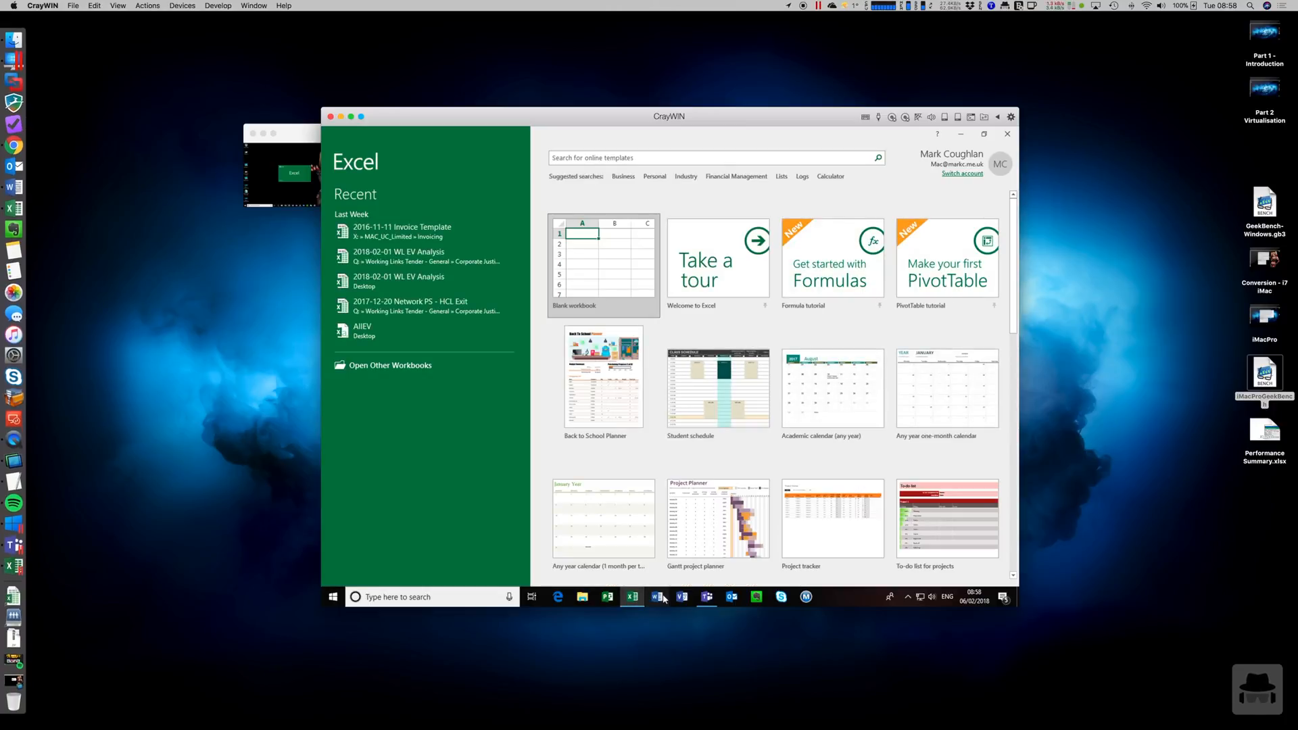
Launch Word and Visio inside the VM and dismiss Visio's what's-new notice
left_click(657, 597)
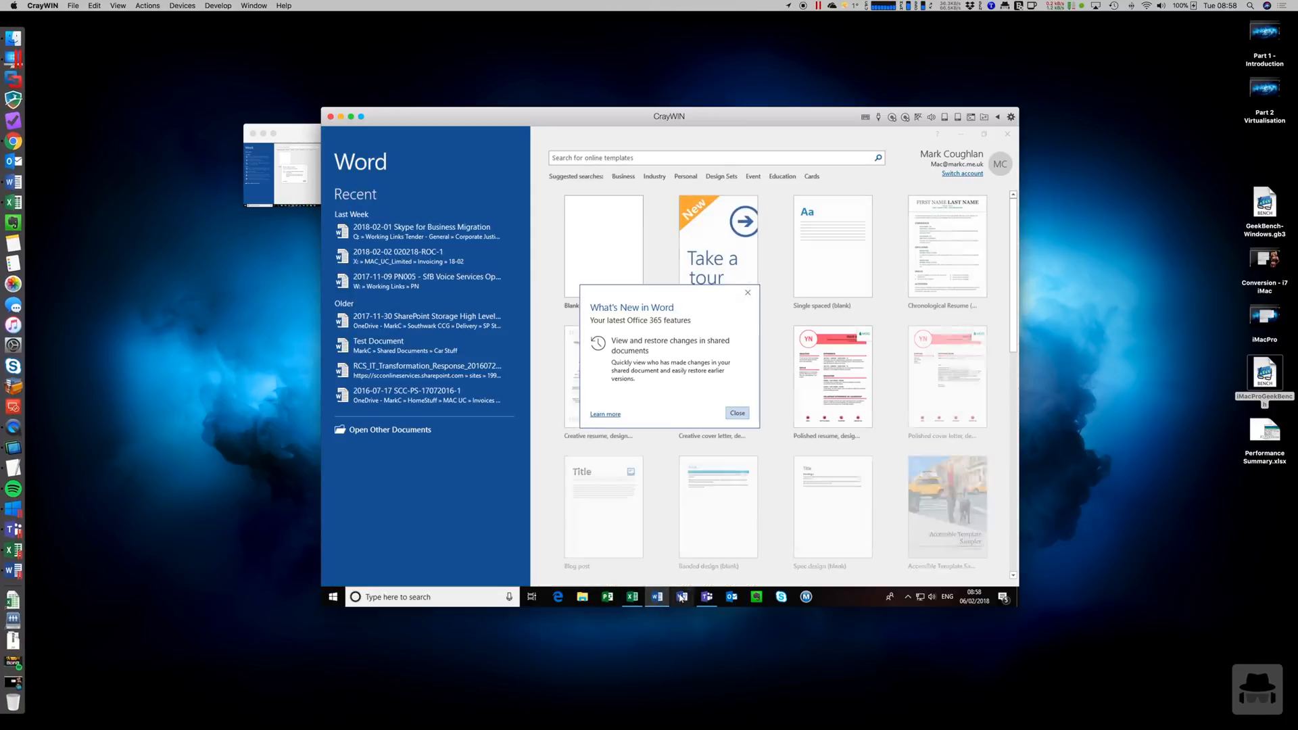
left_click(682, 597)
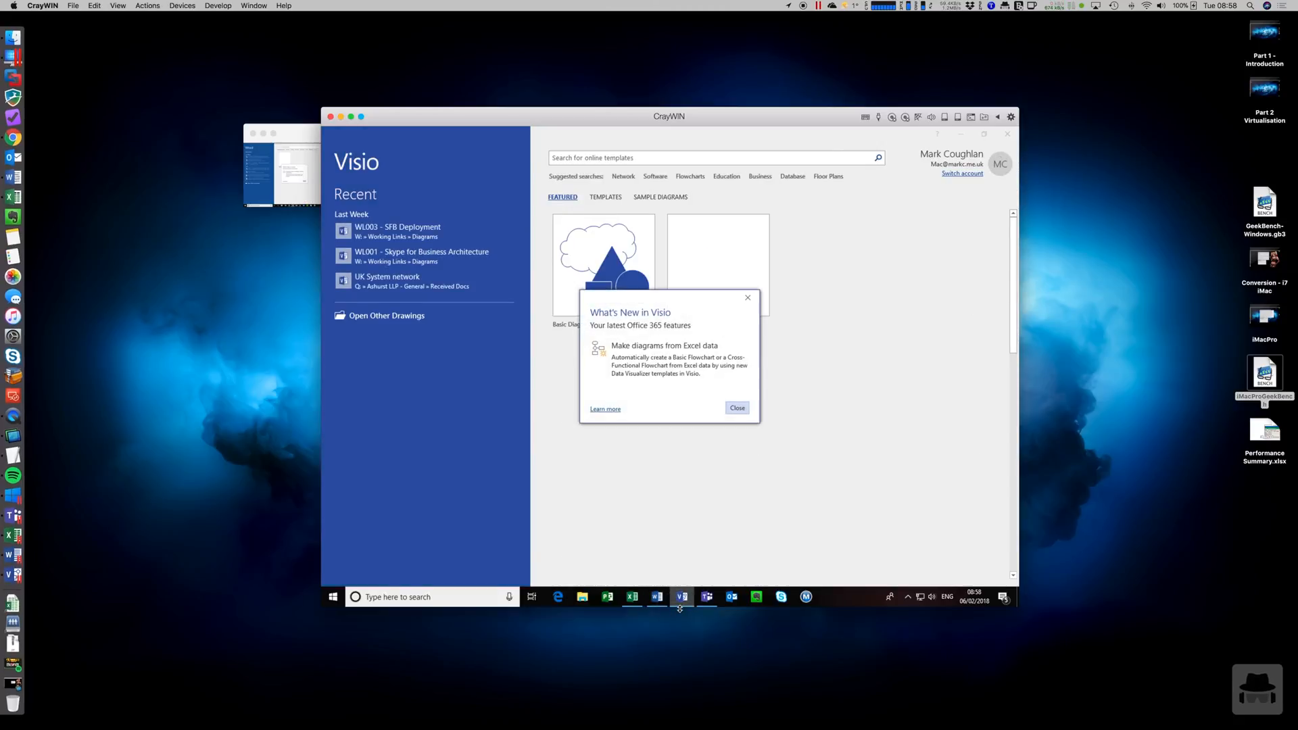
left_click(736, 407)
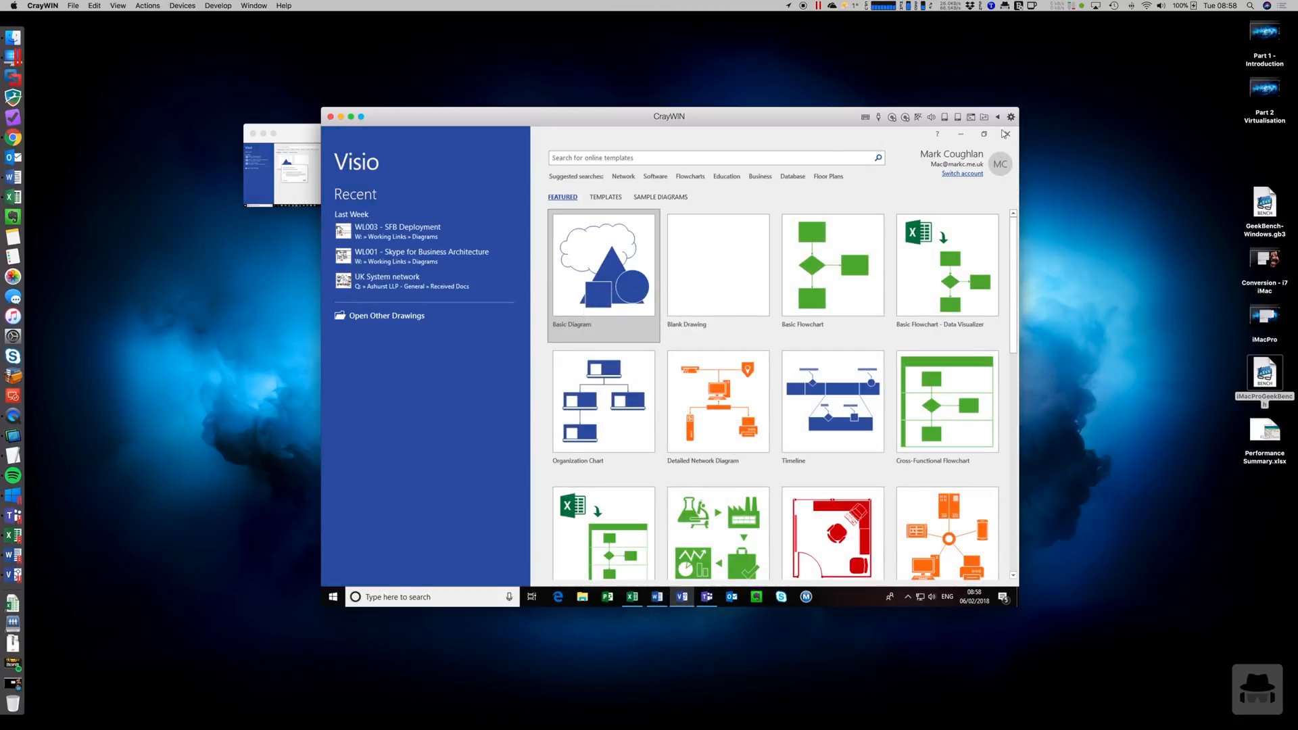
Close the Word and Excel start screens, returning to the Windows desktop
left_click(656, 597)
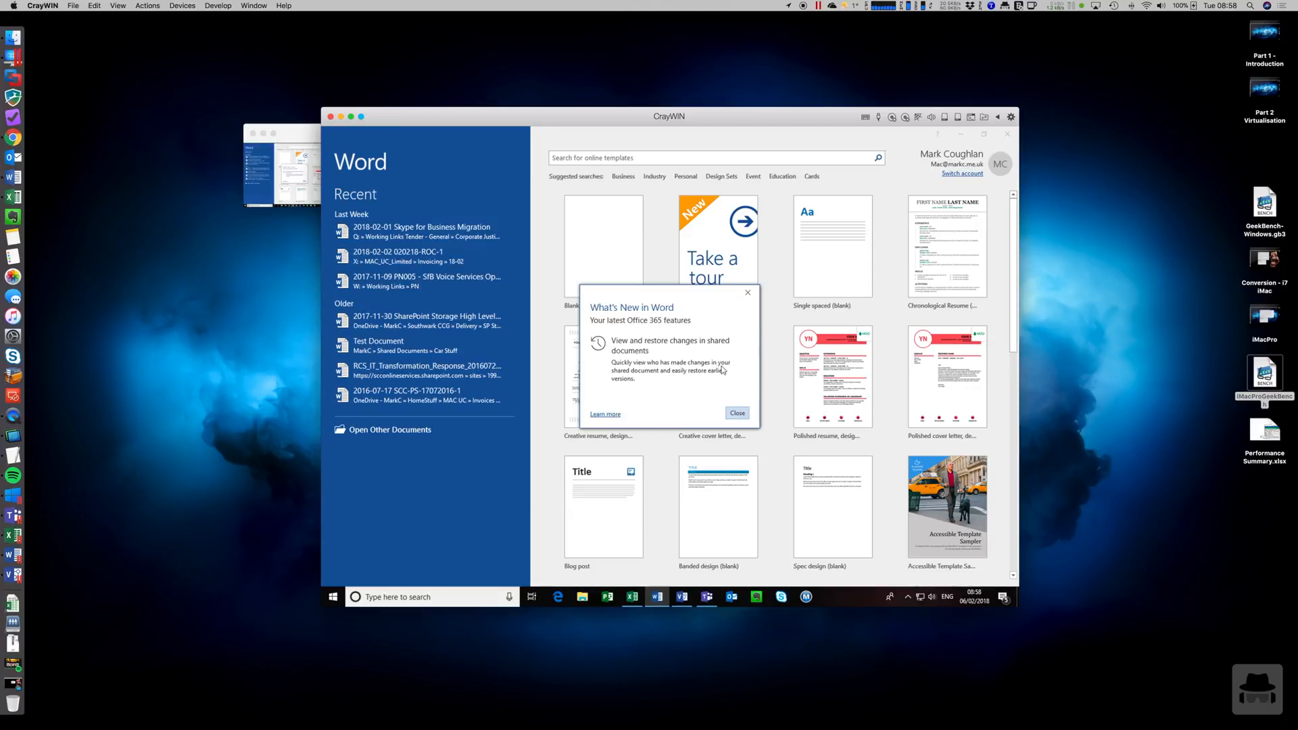
left_click(736, 412)
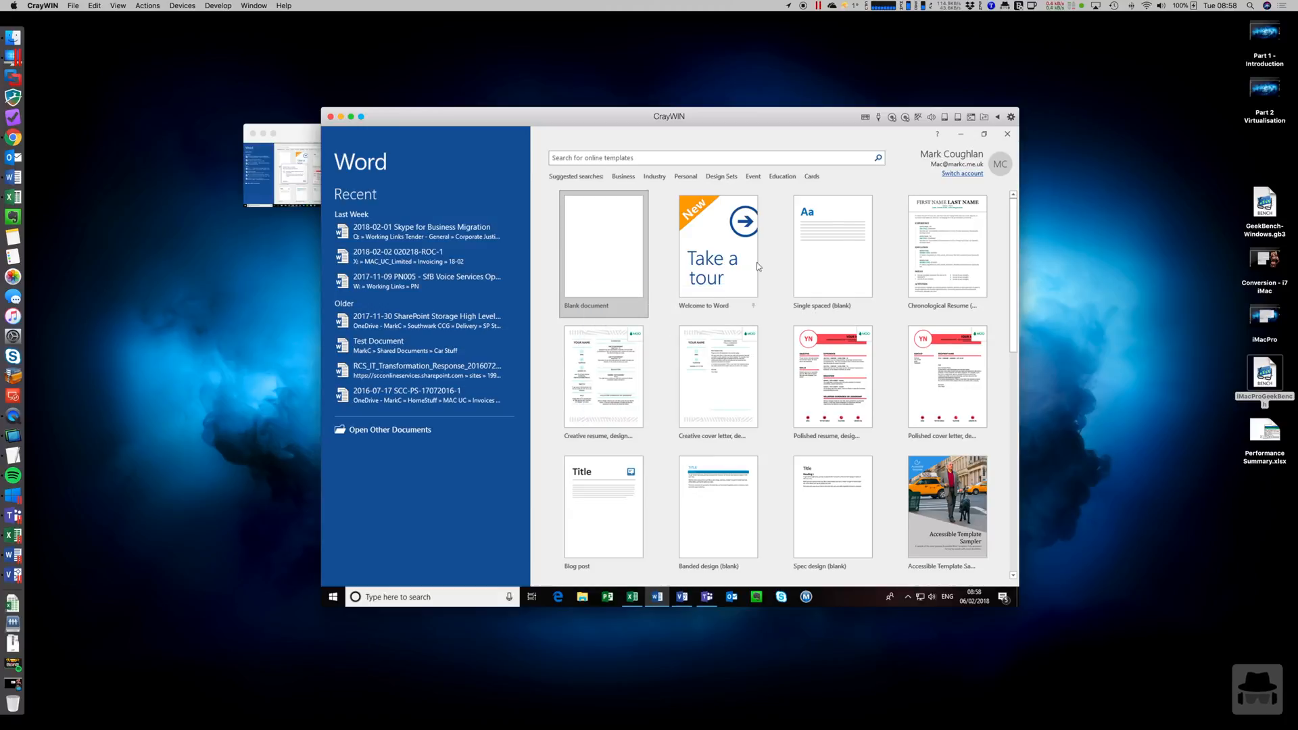
left_click(631, 597)
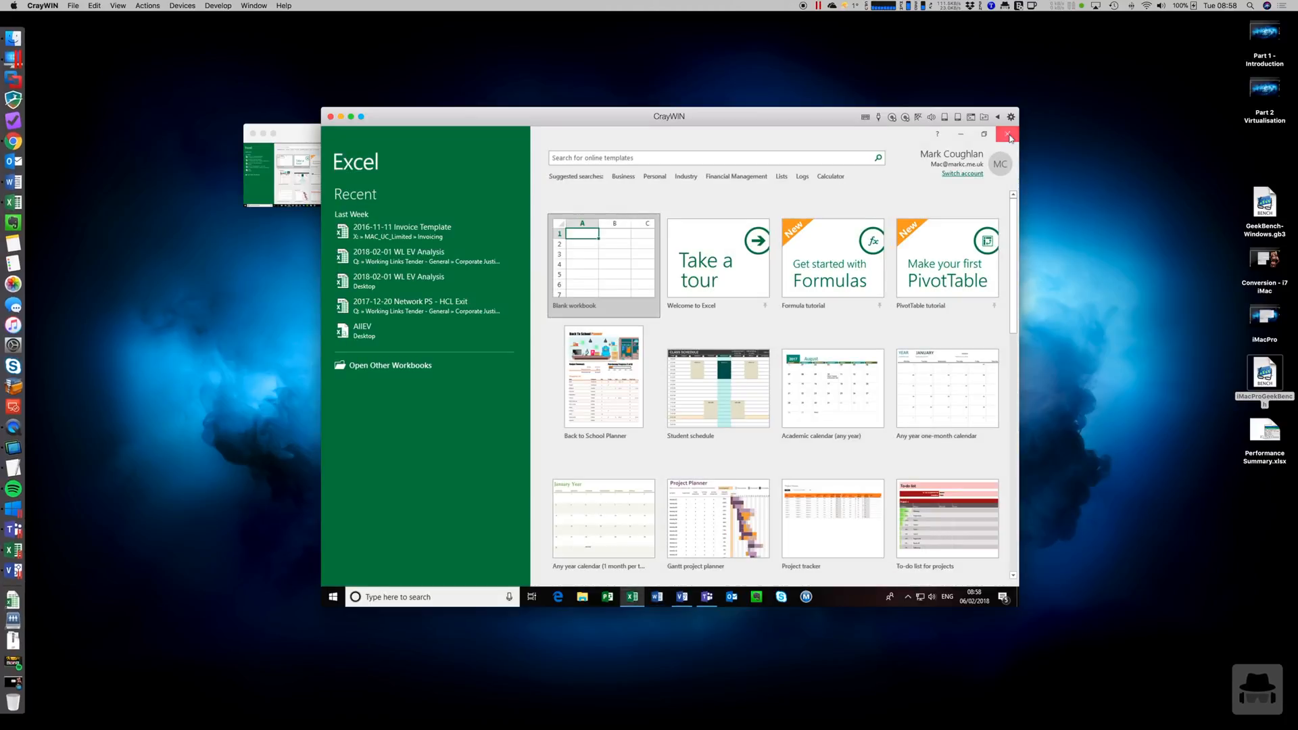
left_click(1010, 134)
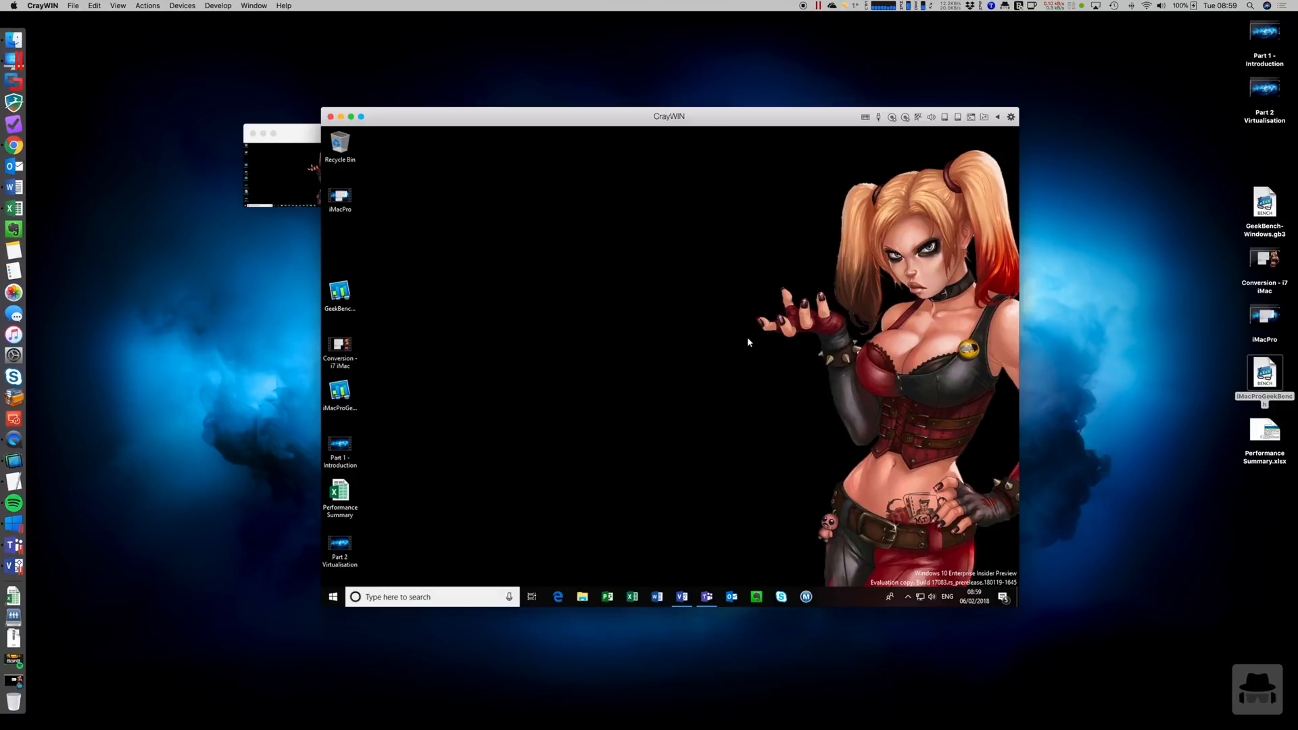
mouse_move(752, 351)
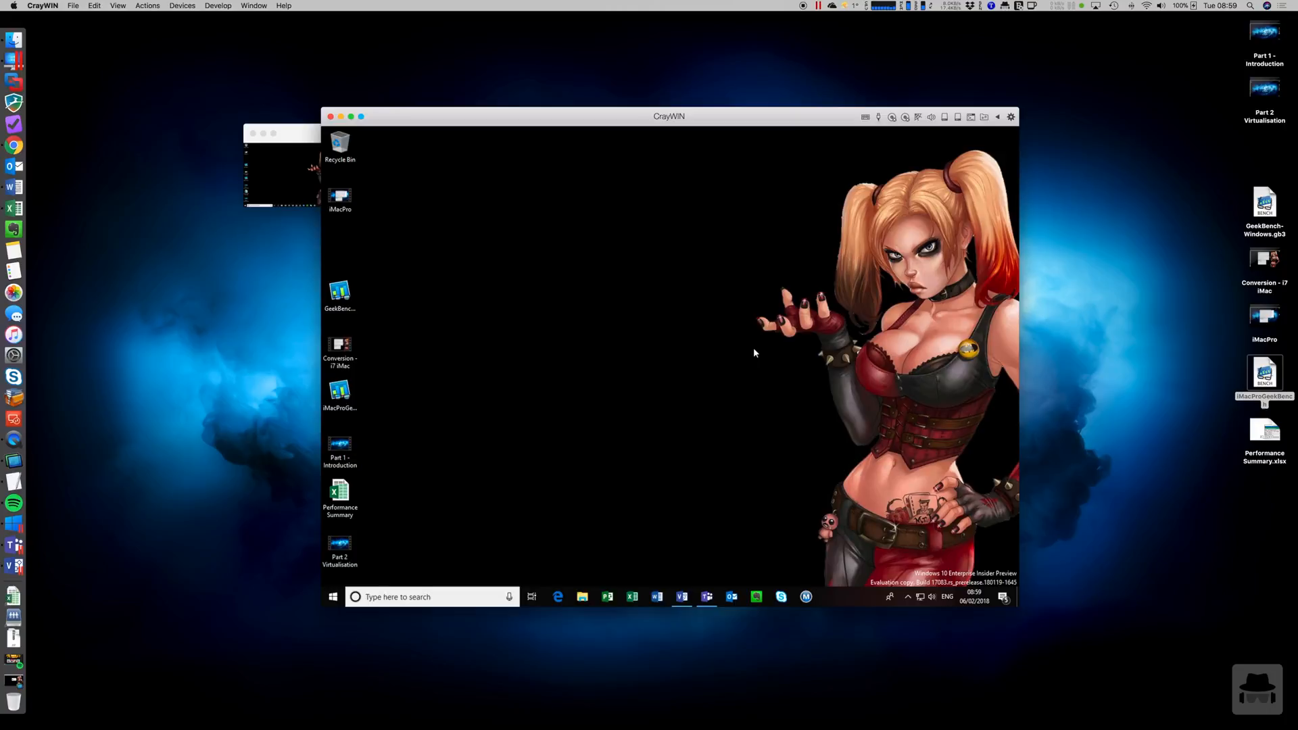
Take a snapshot of the CrayWIN virtual machine named 'Example Snaps'
left_click(147, 6)
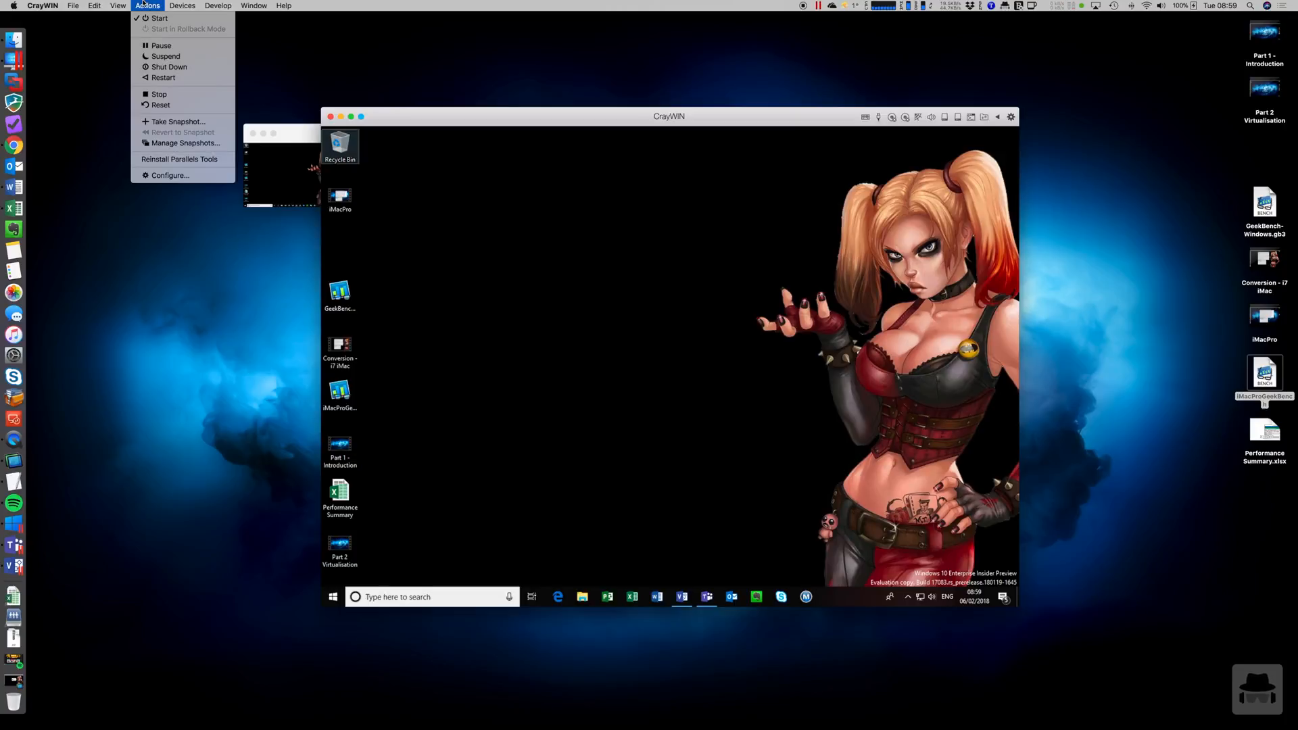
left_click(178, 122)
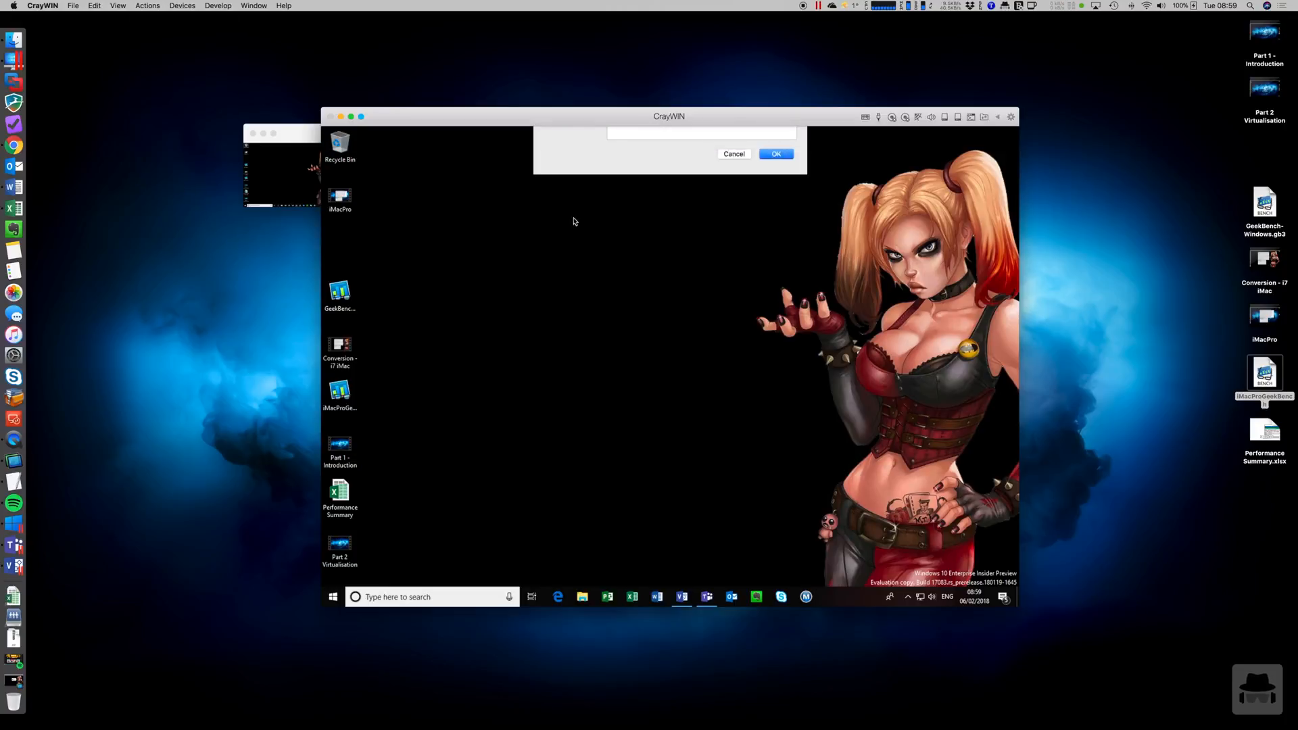
type("Examplke")
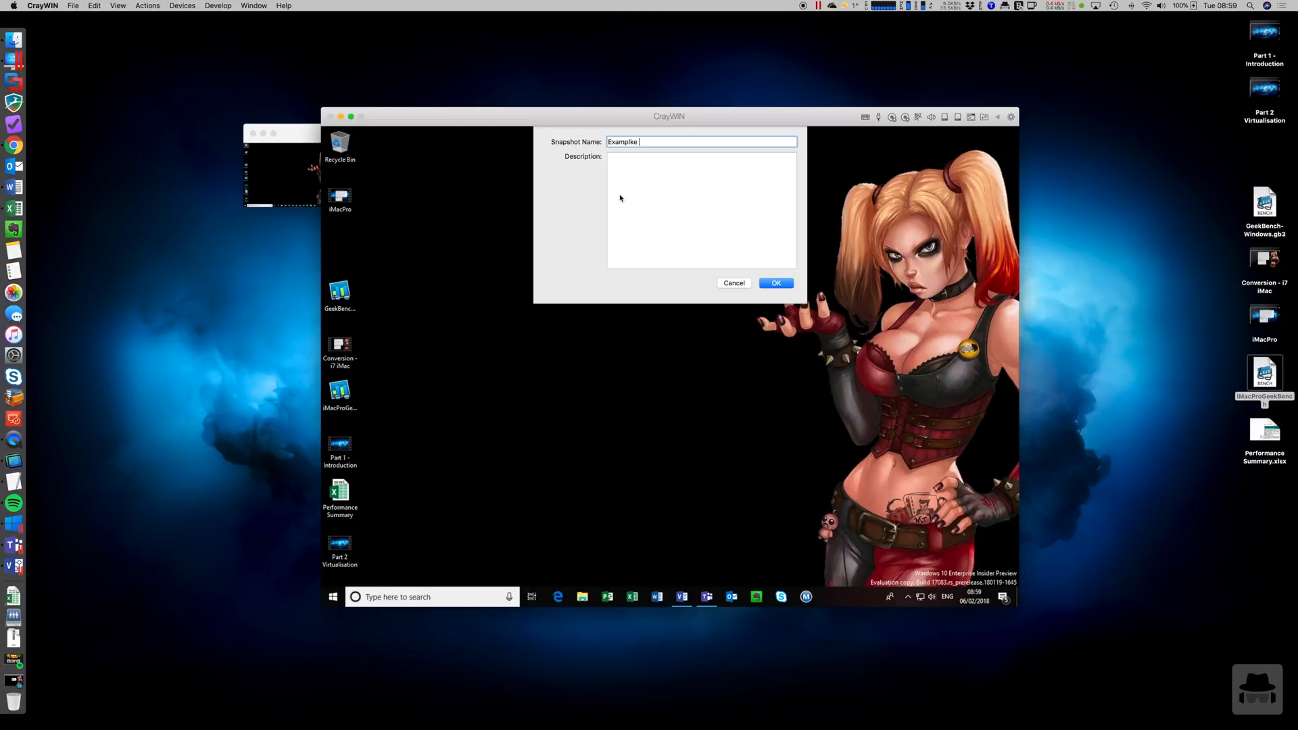
type("Example Snaps")
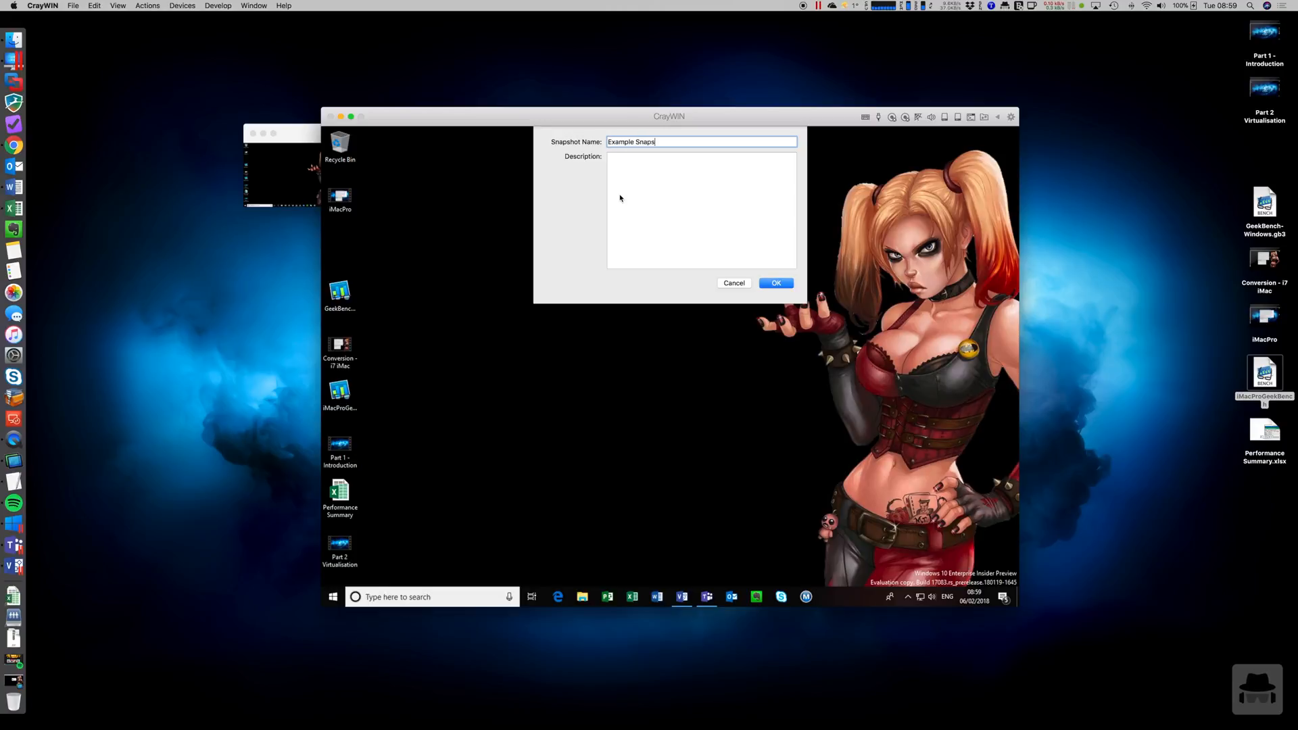
left_click(775, 283)
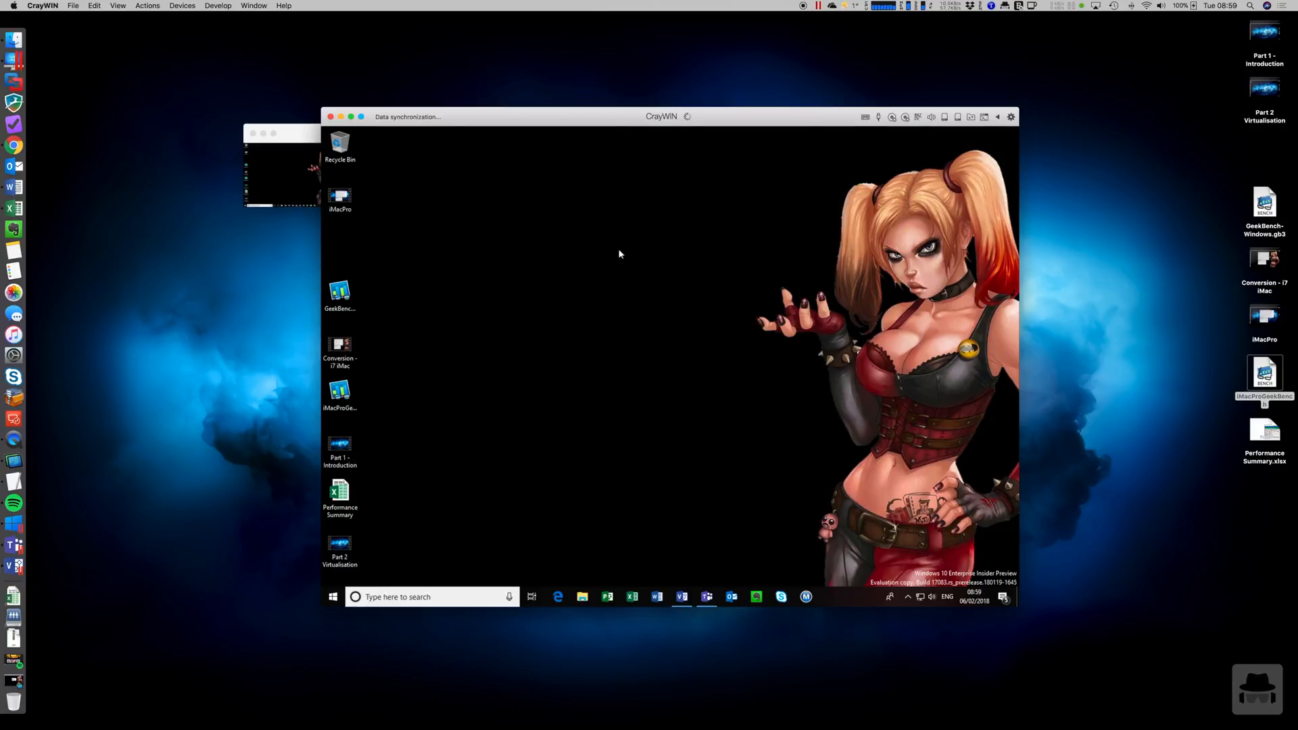
left_click(147, 6)
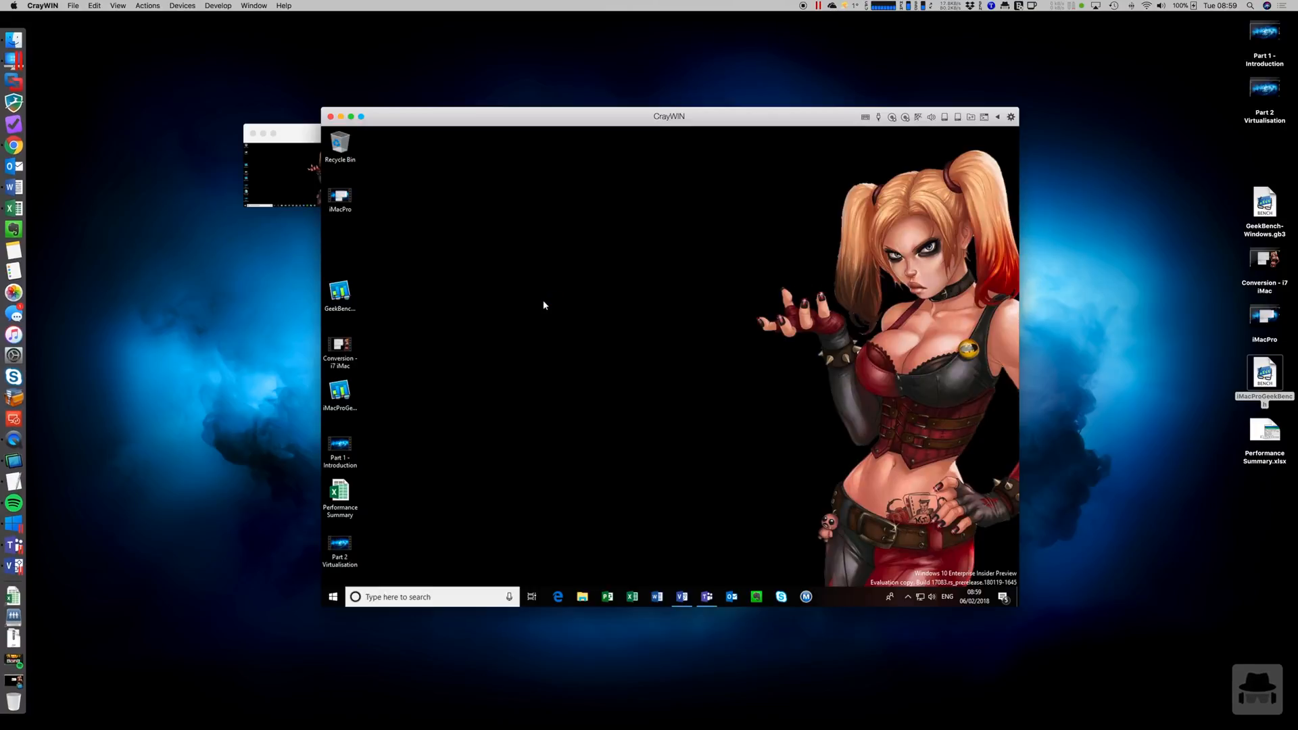
mouse_move(541, 174)
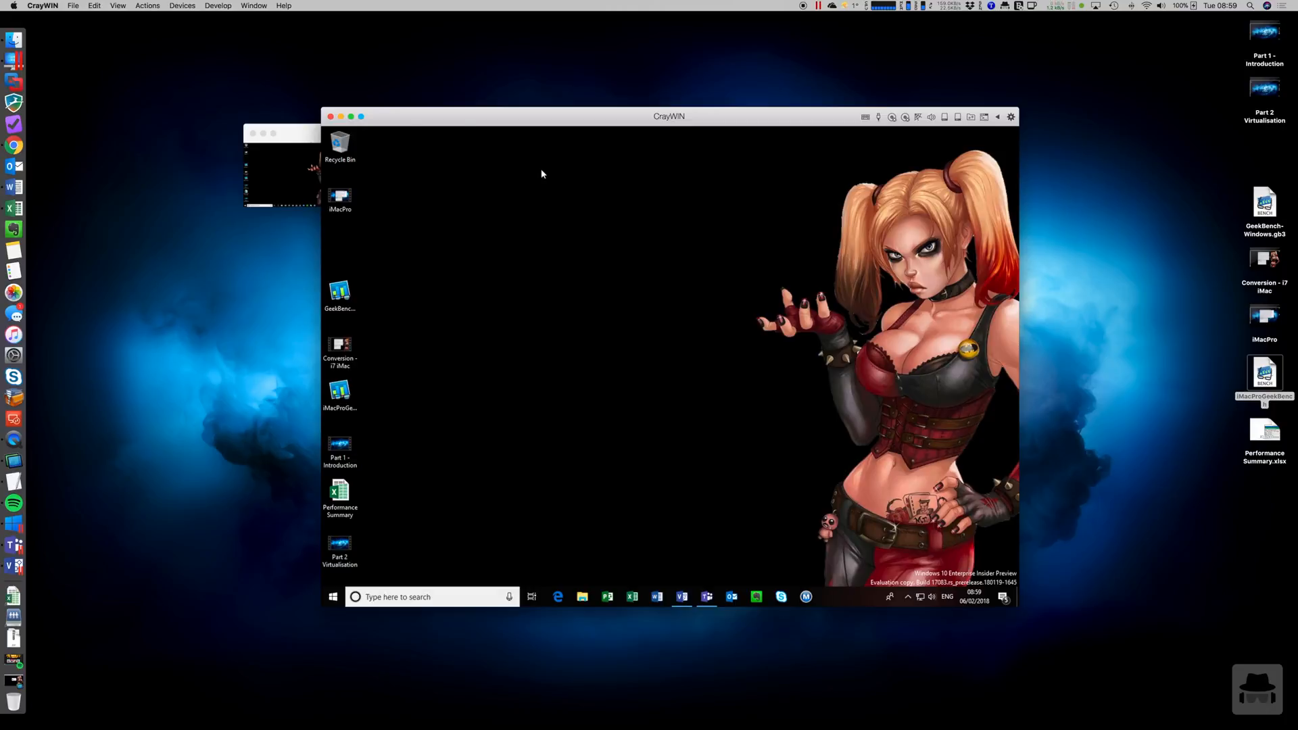
Suspend the CrayWIN virtual machine, then resume it from the Control Center play button
left_click(331, 115)
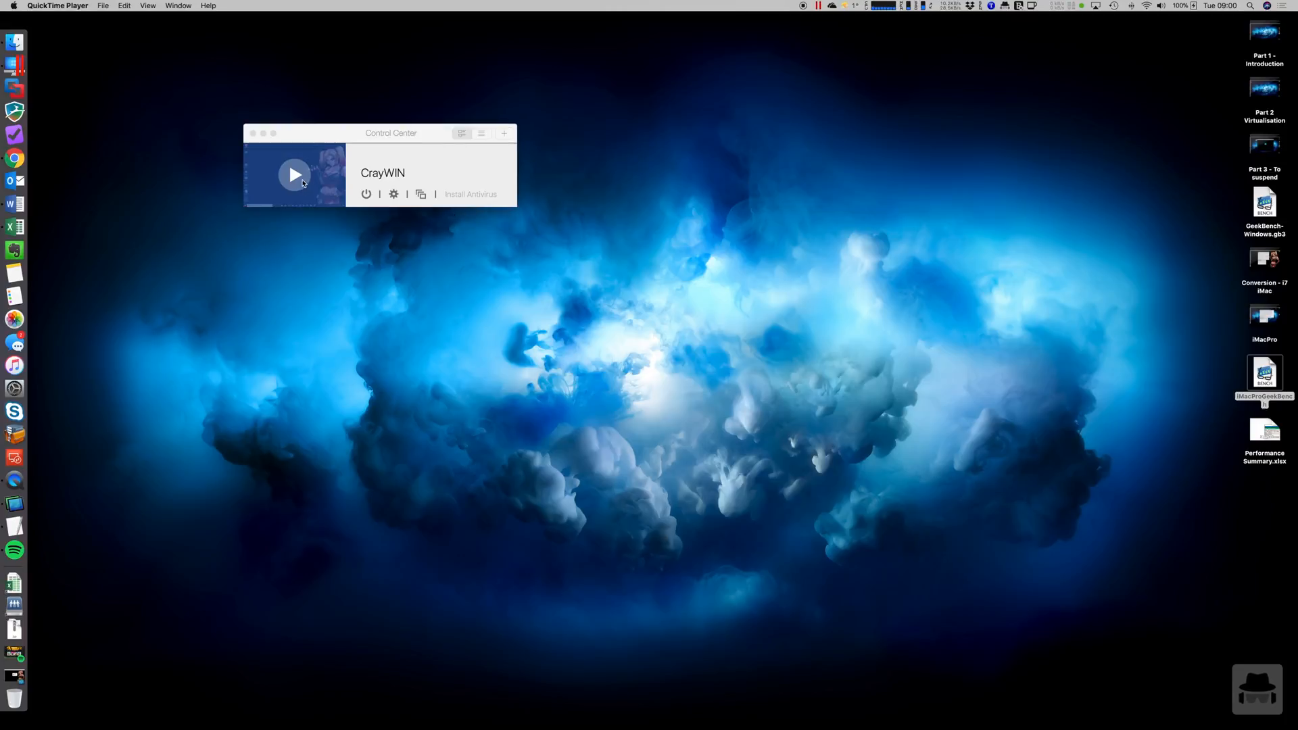
left_click(295, 173)
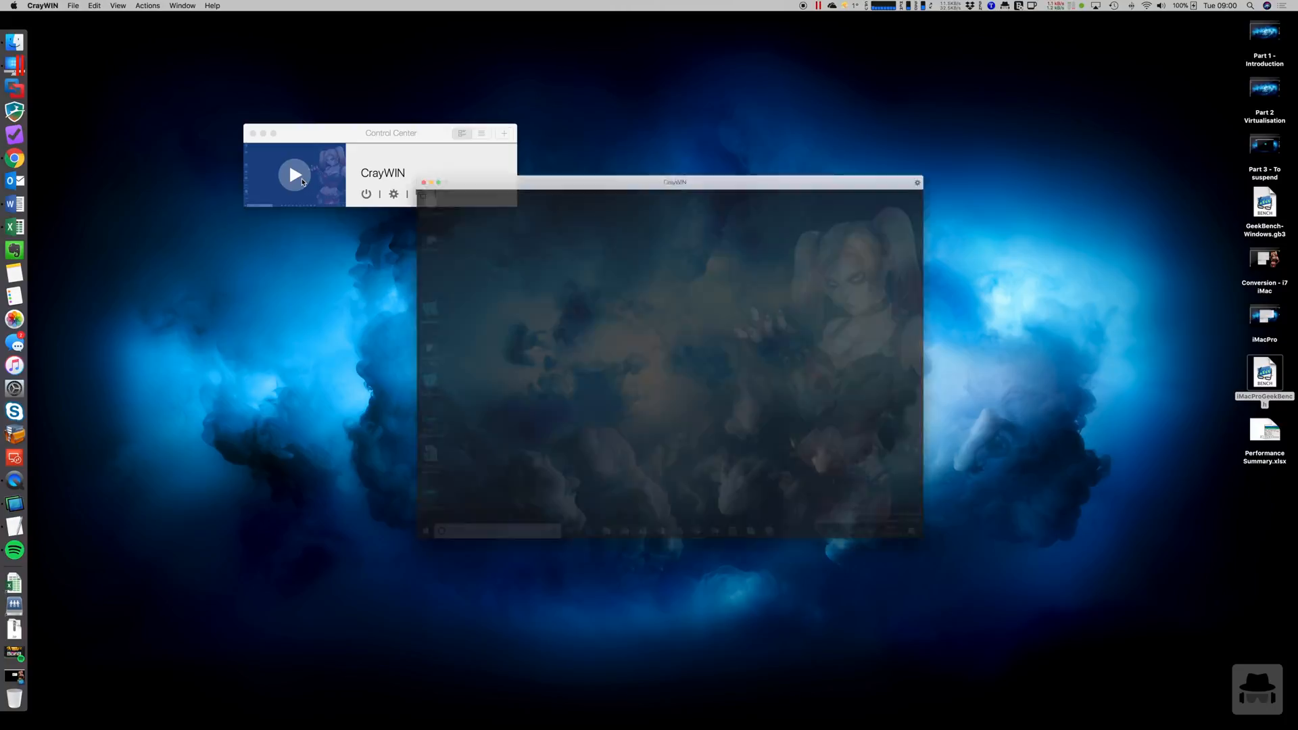
left_click(295, 175)
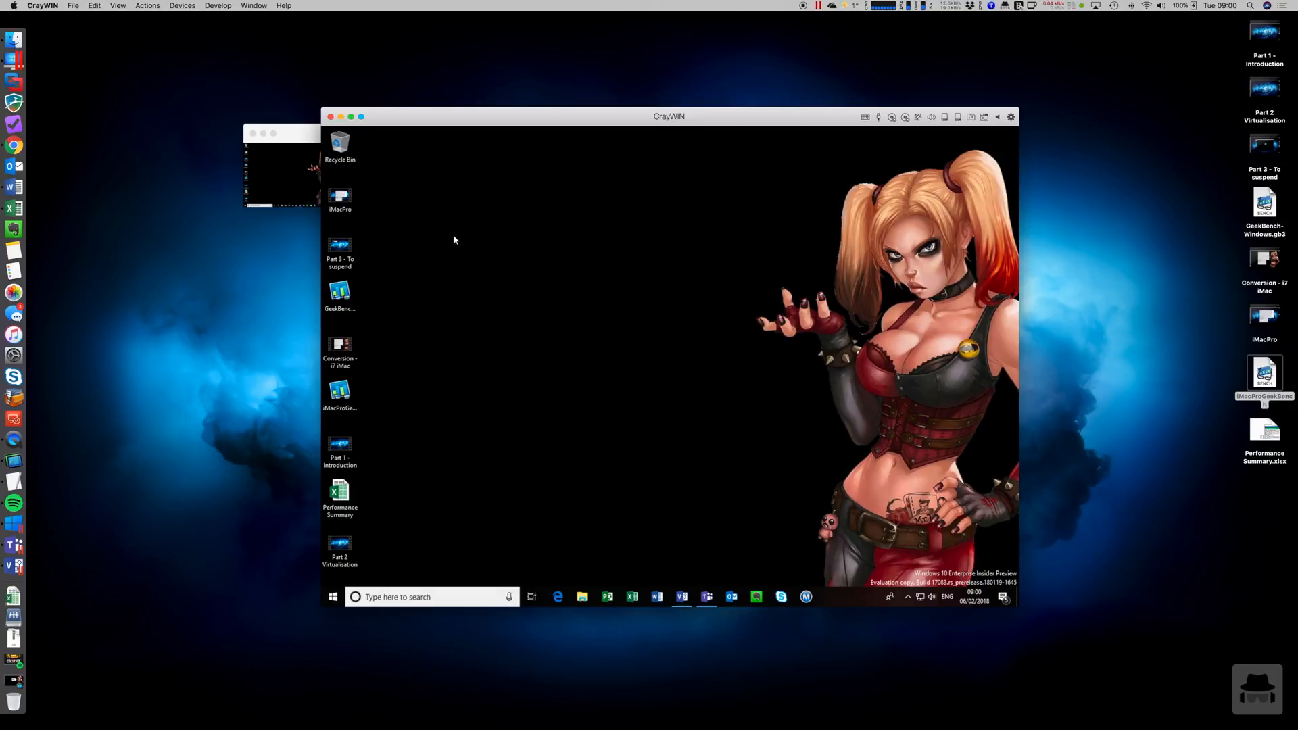
mouse_move(516, 219)
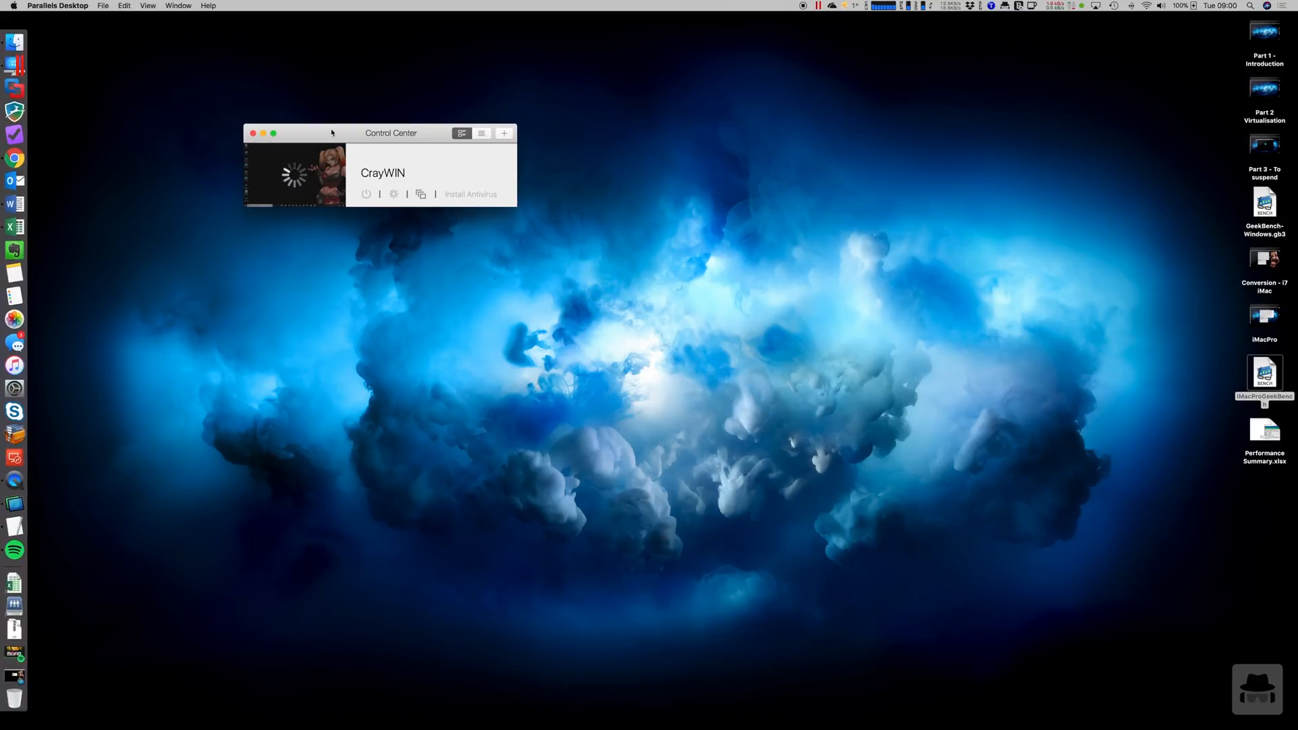
Run Disk Speed Test on the Desktop drive: 2416.7 MB/s read, about 2000–2800 MB/s write
left_click(553, 383)
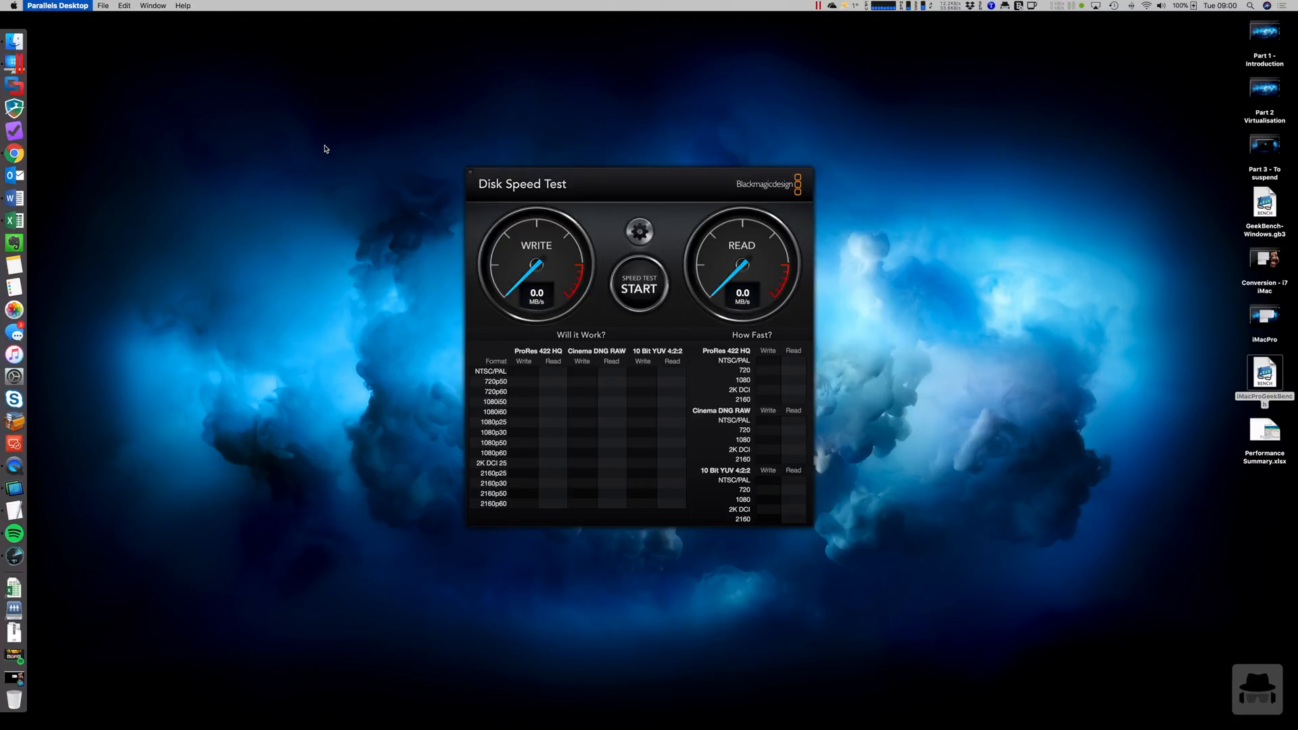
left_click(638, 232)
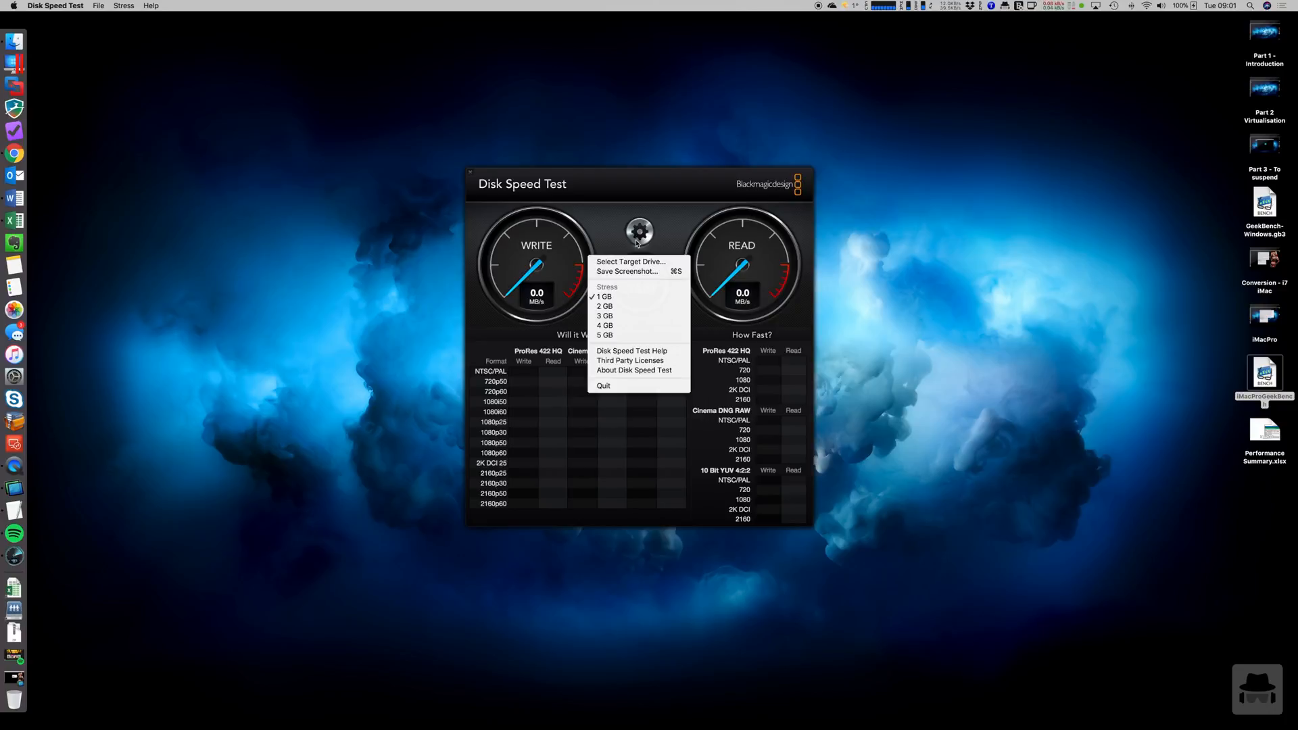
mouse_move(654, 274)
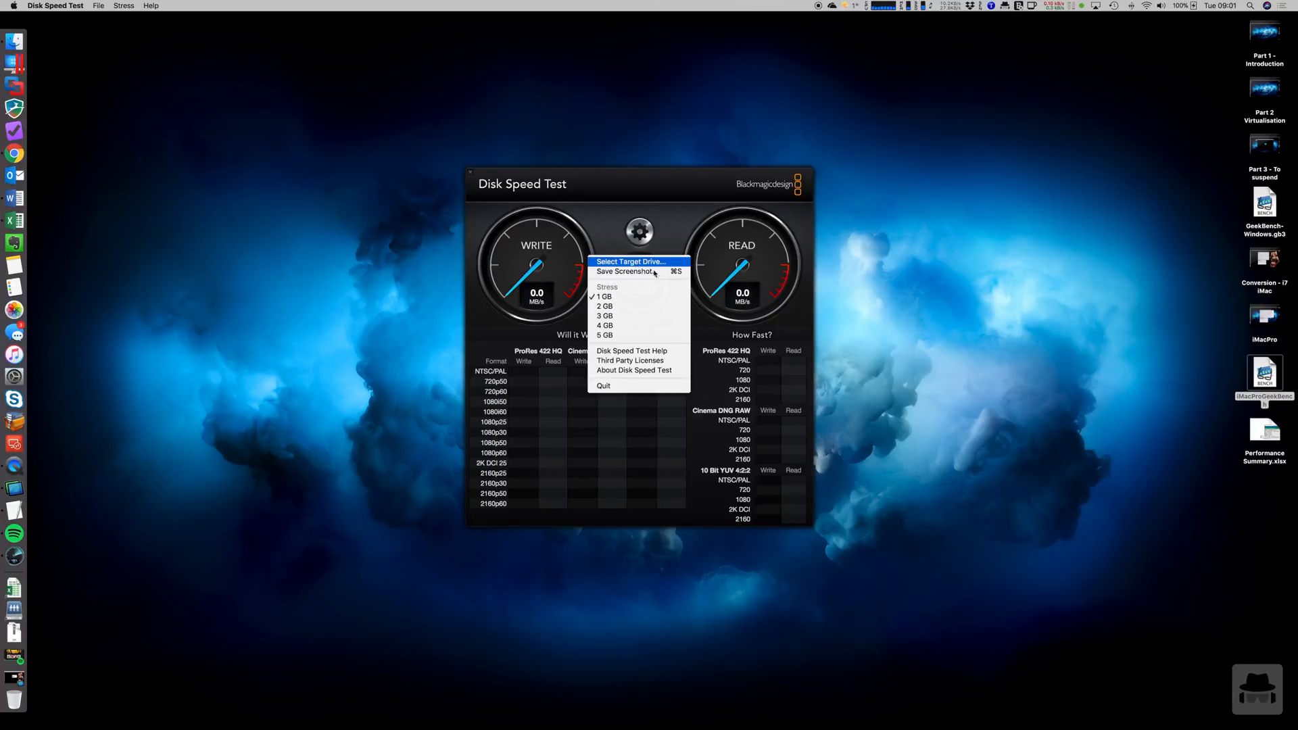
left_click(631, 262)
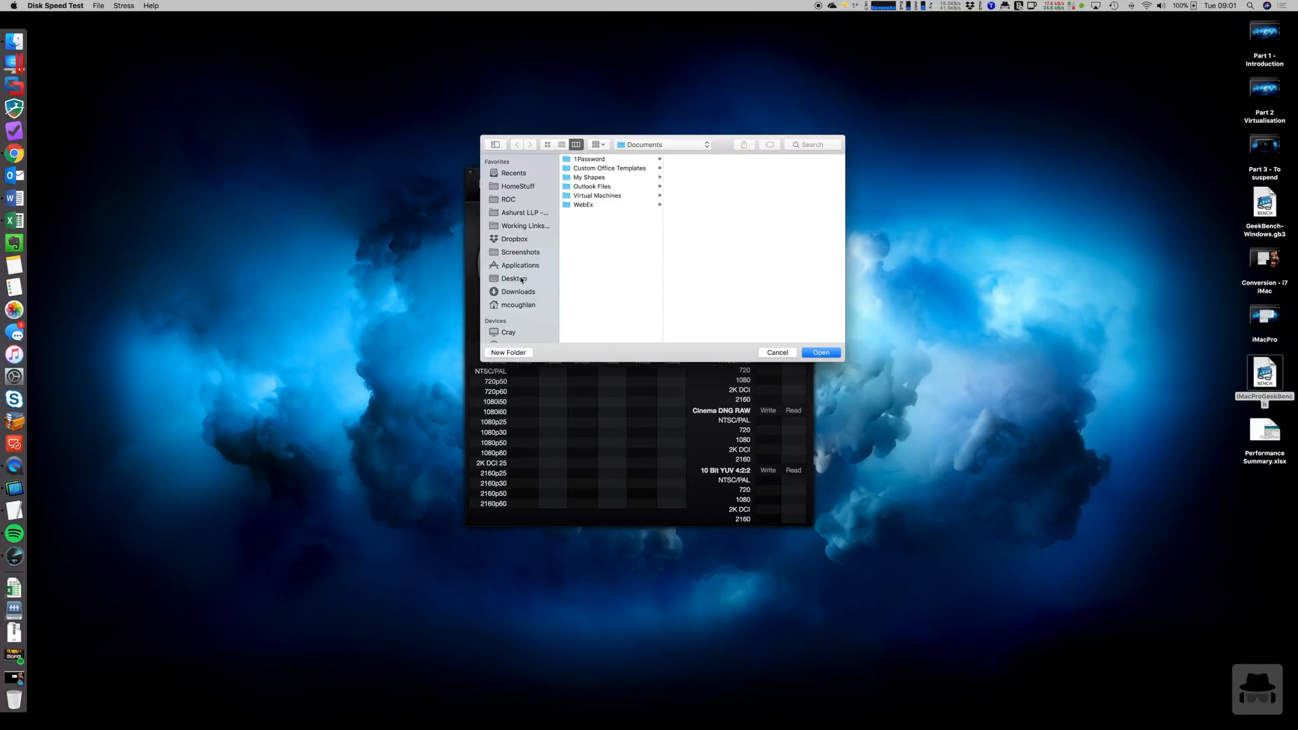
left_click(638, 229)
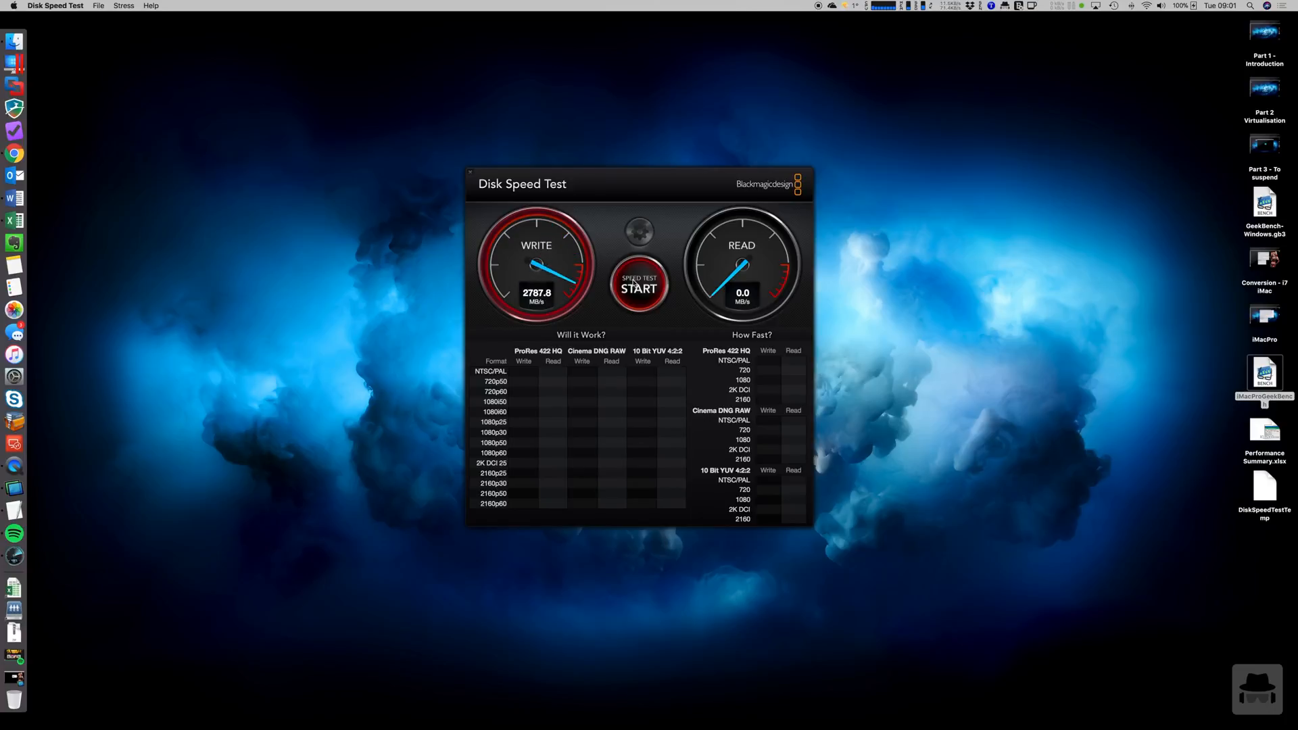
left_click(638, 288)
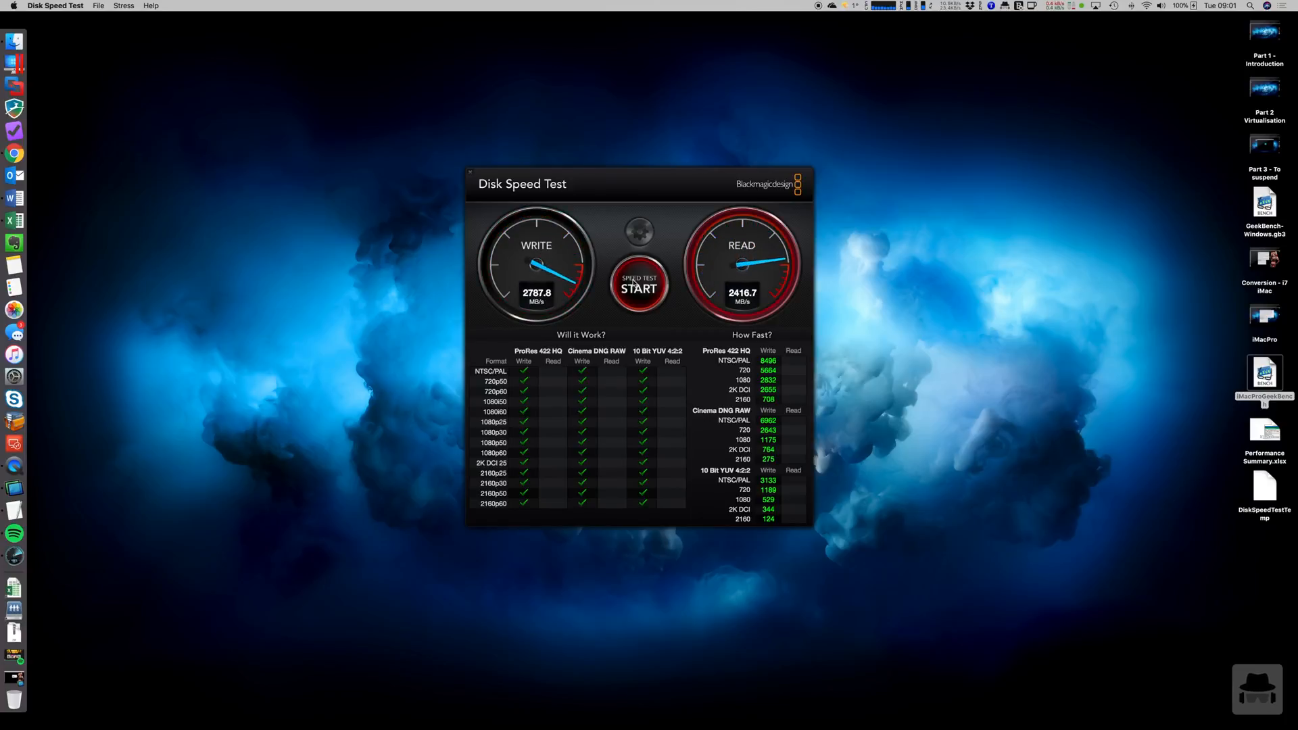
left_click(638, 288)
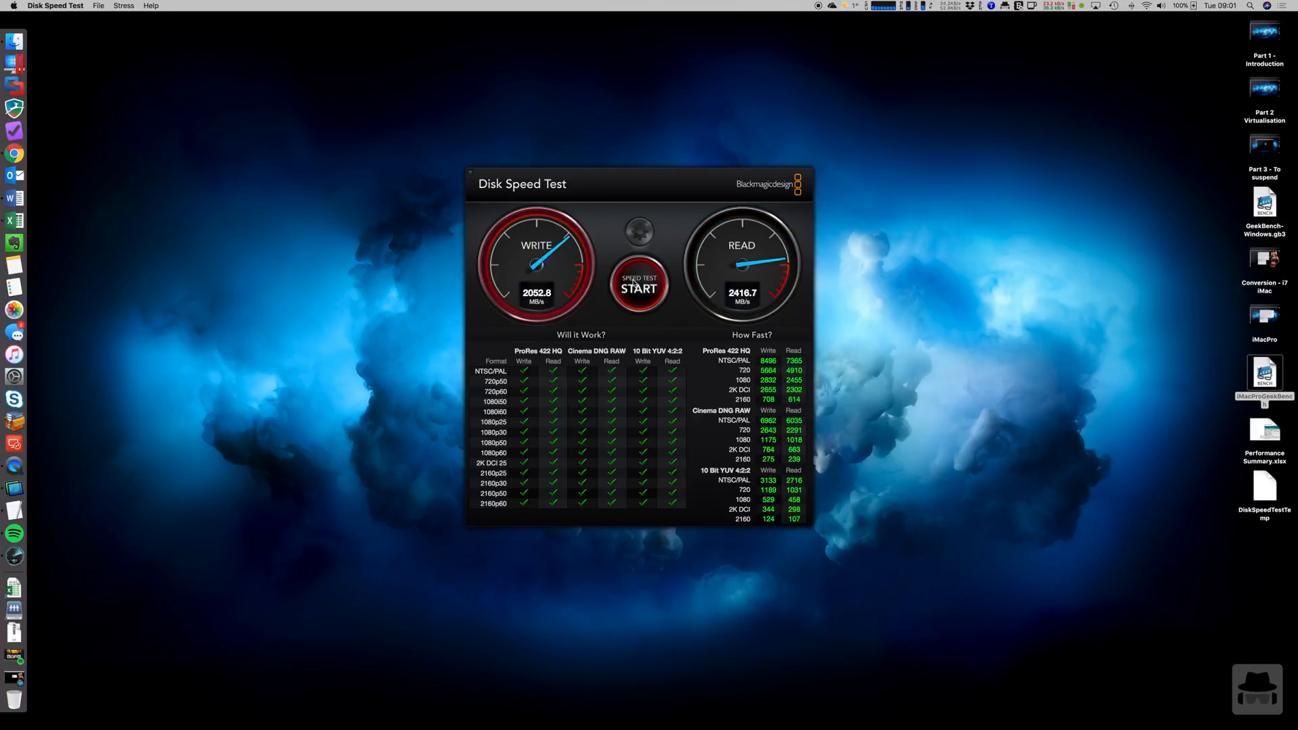